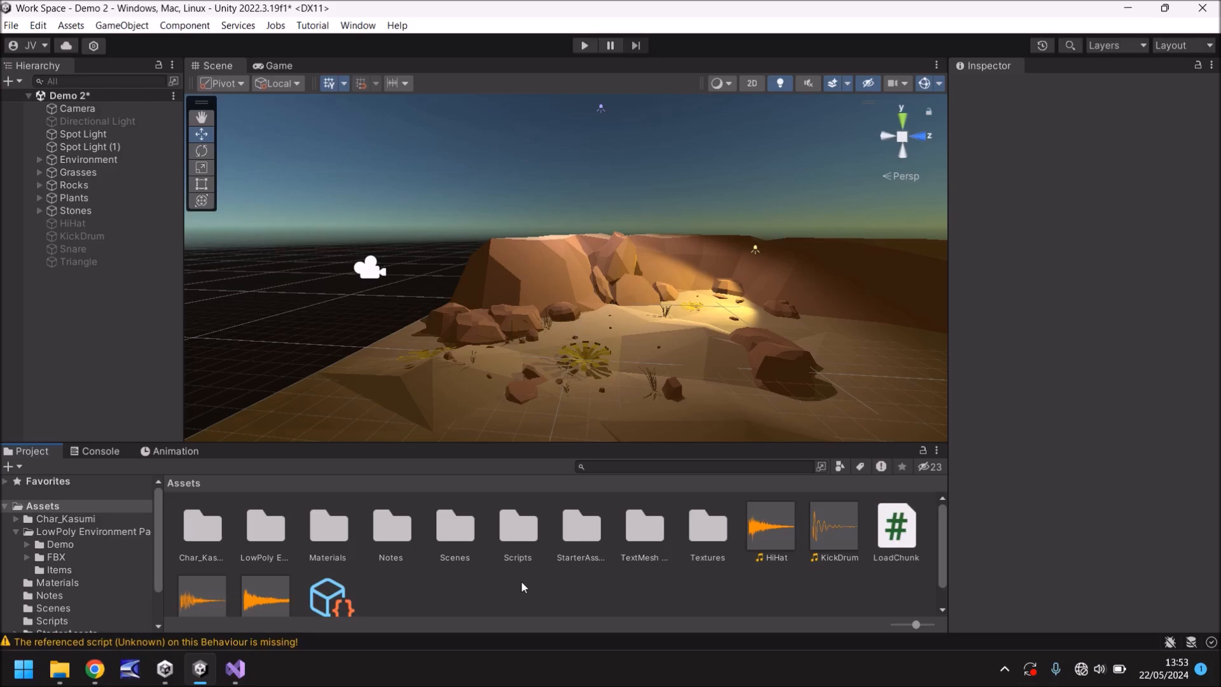
pyautogui.moveTo(486, 296)
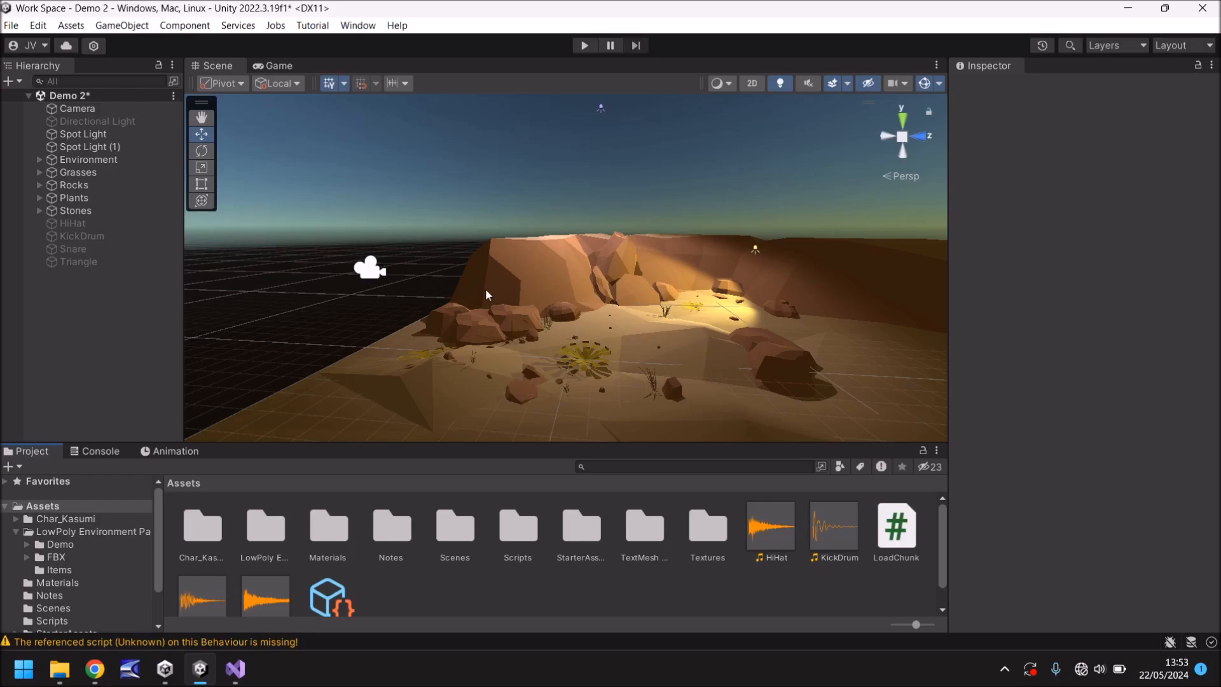
pyautogui.moveTo(548, 231)
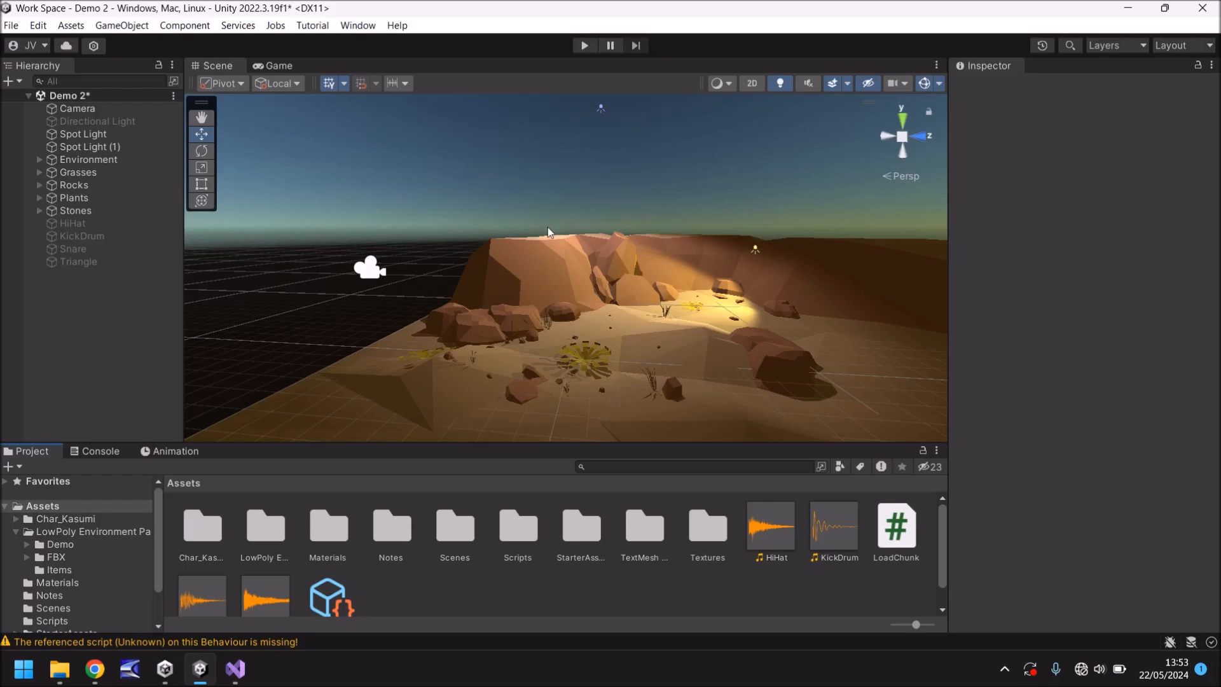
pyautogui.moveTo(555, 223)
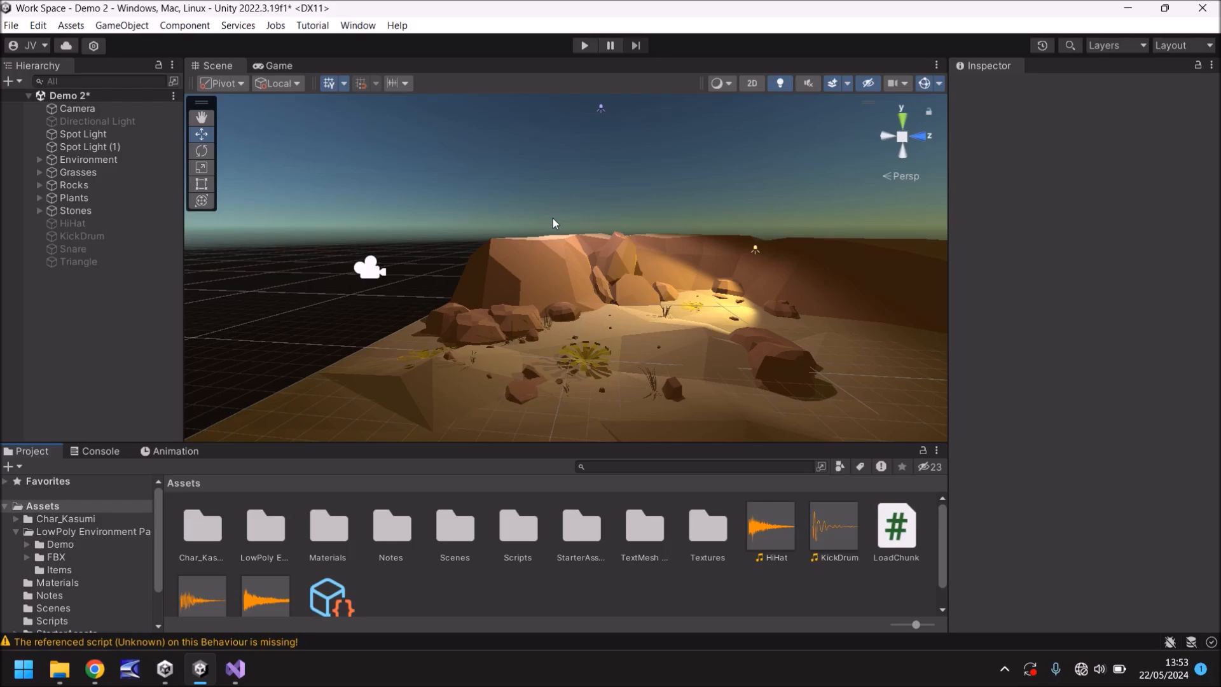
pyautogui.moveTo(569, 281)
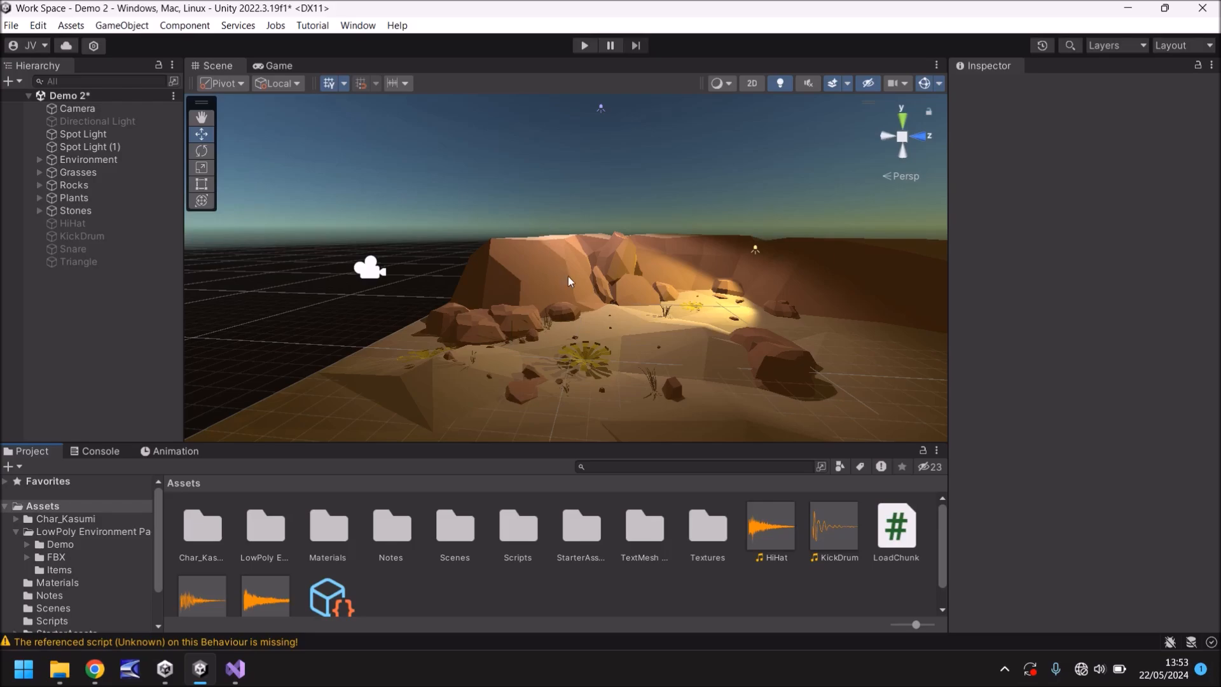
pyautogui.moveTo(449, 600)
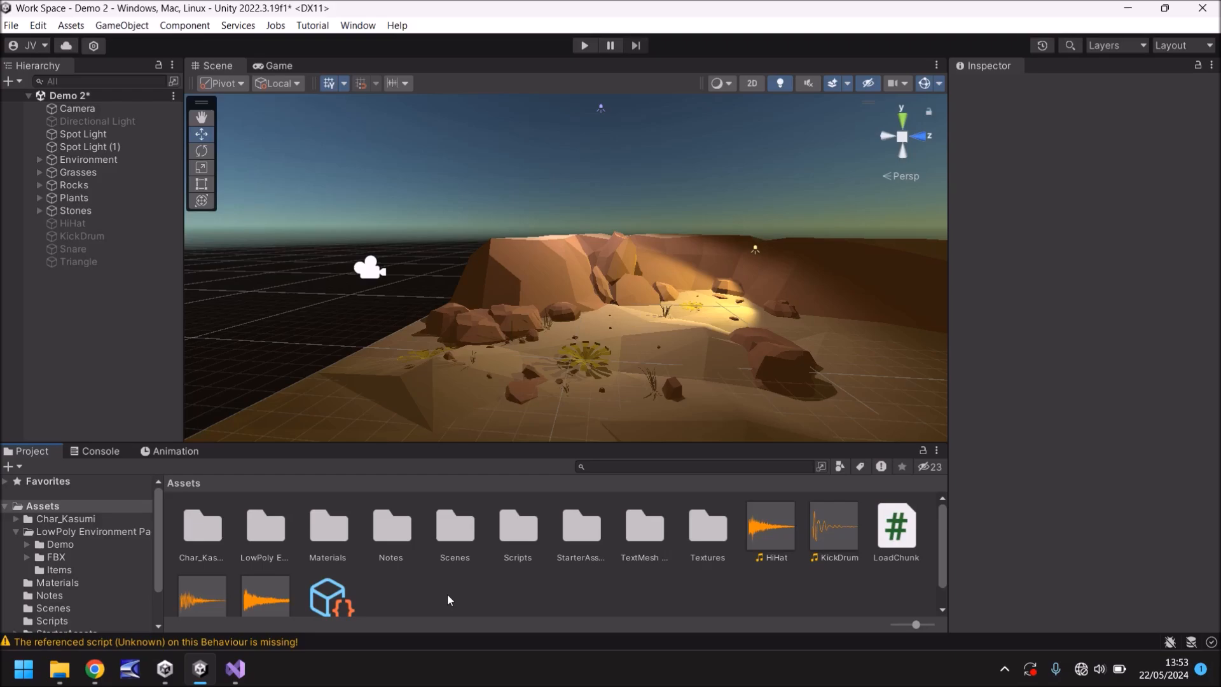
pyautogui.moveTo(108, 285)
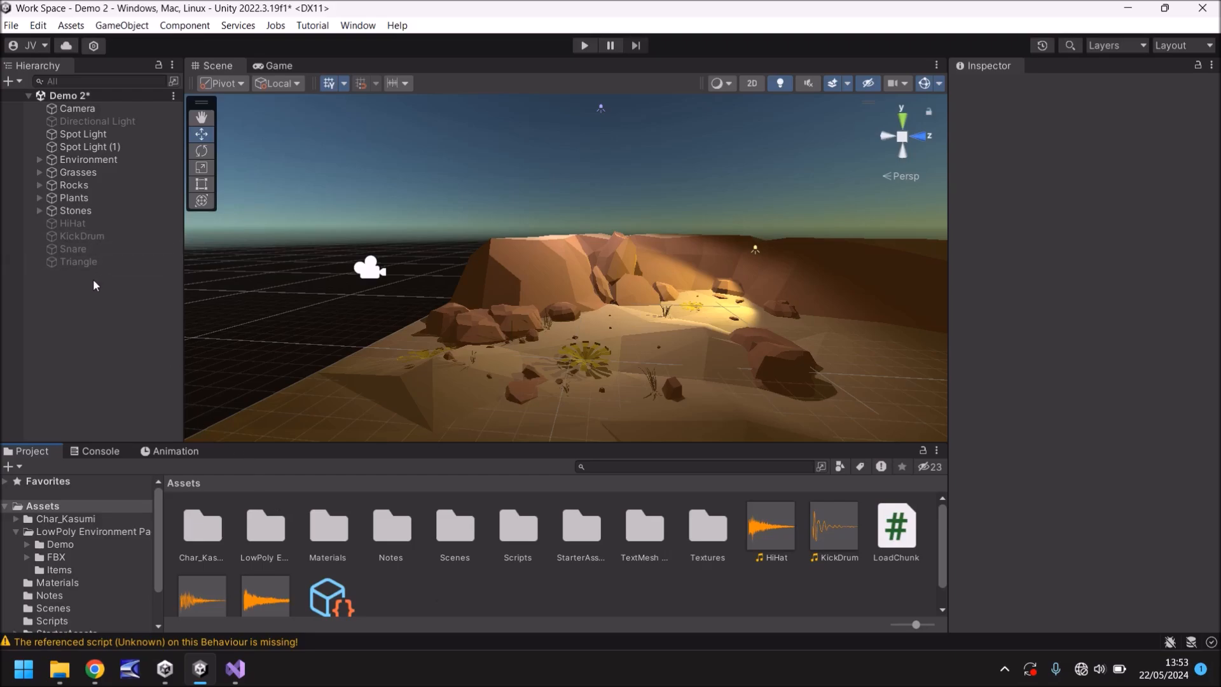
# Step: Inspect the HiHat and KickDrum audio sources to confirm Play On Awake is ticked
pyautogui.click(73, 222)
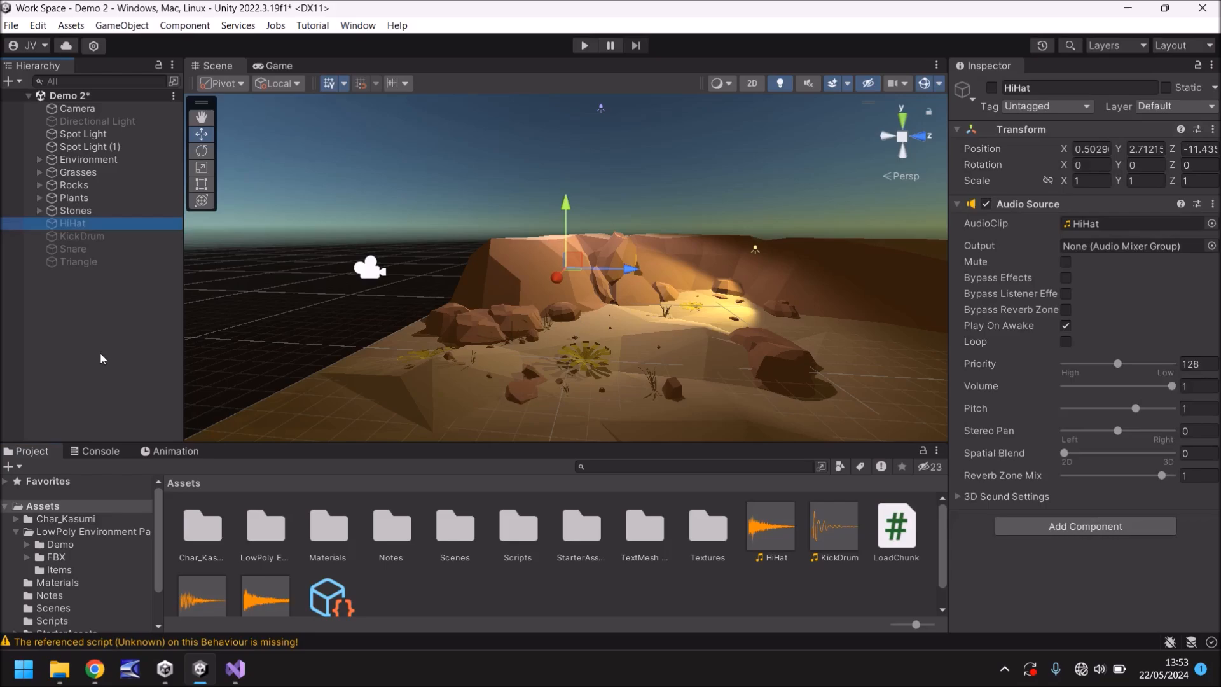
pyautogui.moveTo(1134, 315)
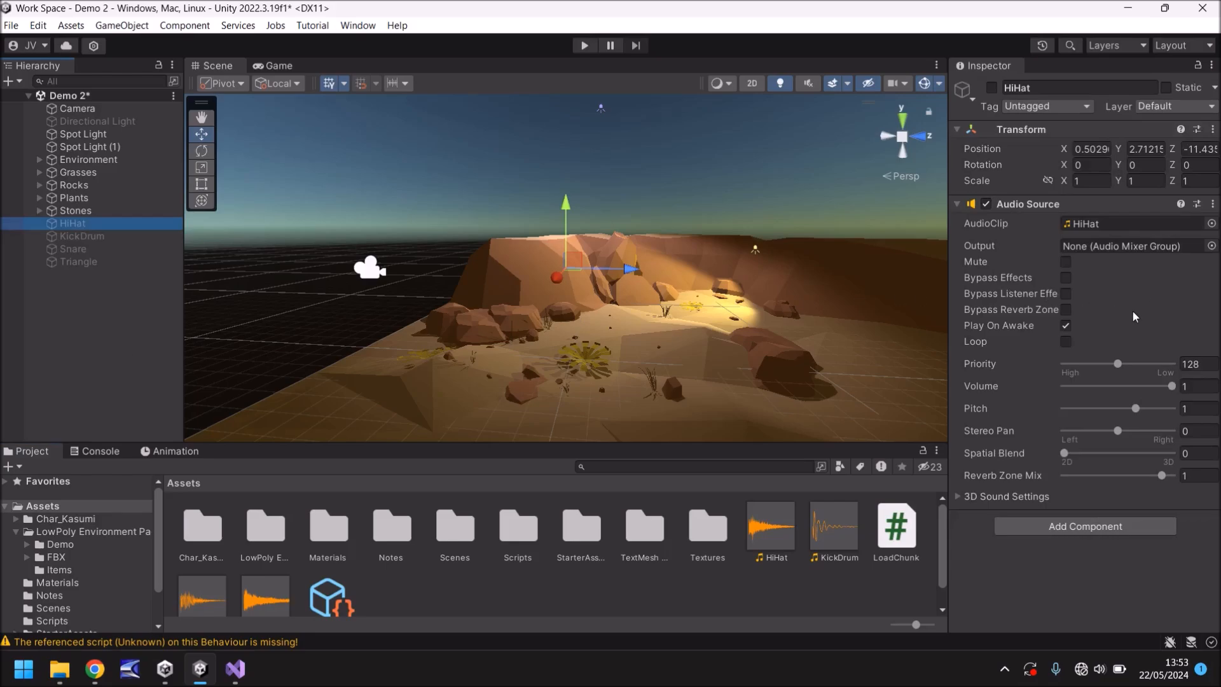
pyautogui.moveTo(1123, 267)
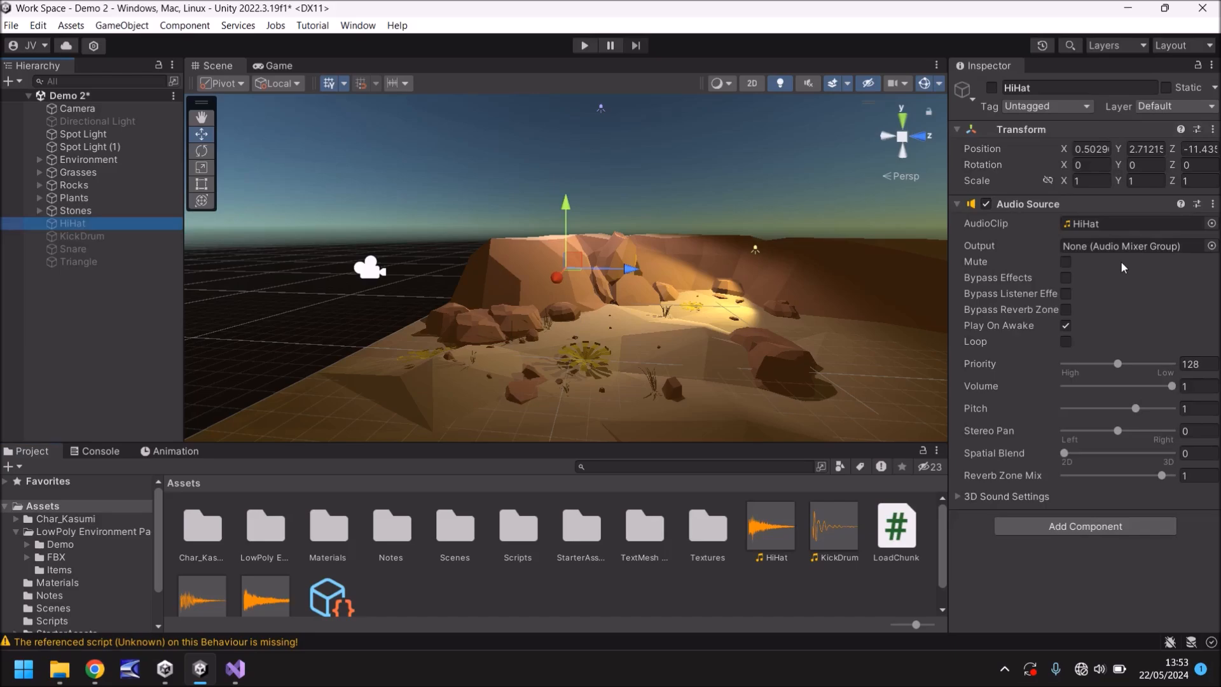
pyautogui.moveTo(1083, 333)
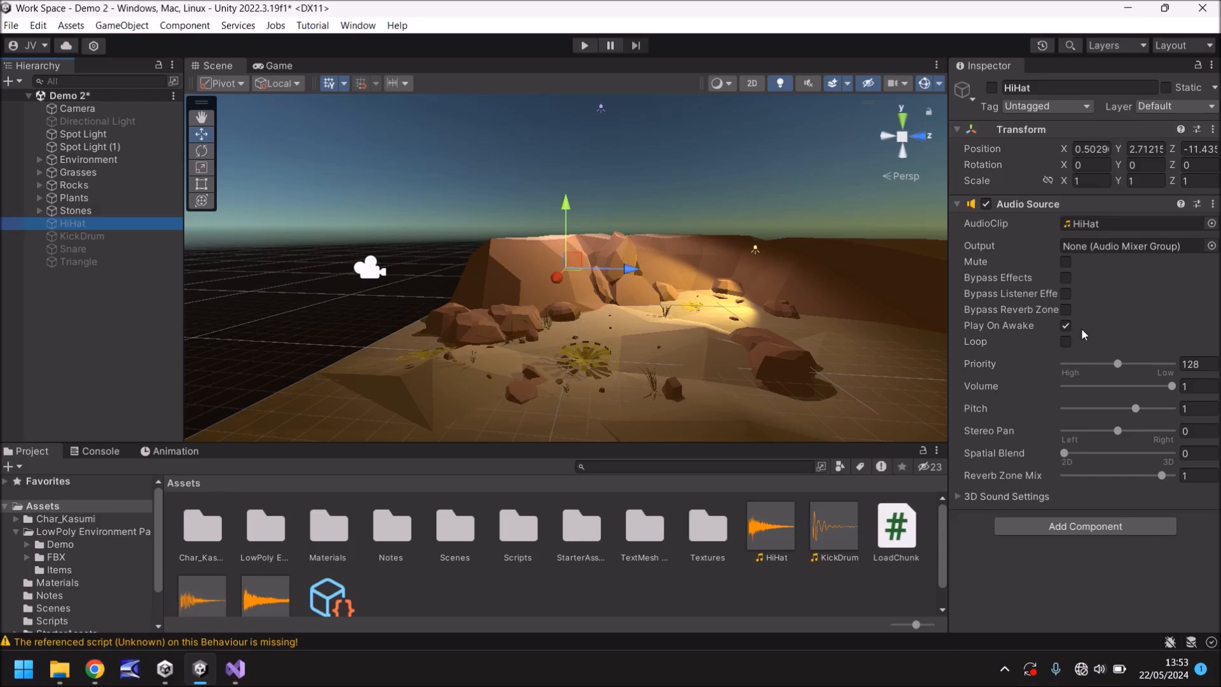
pyautogui.click(81, 237)
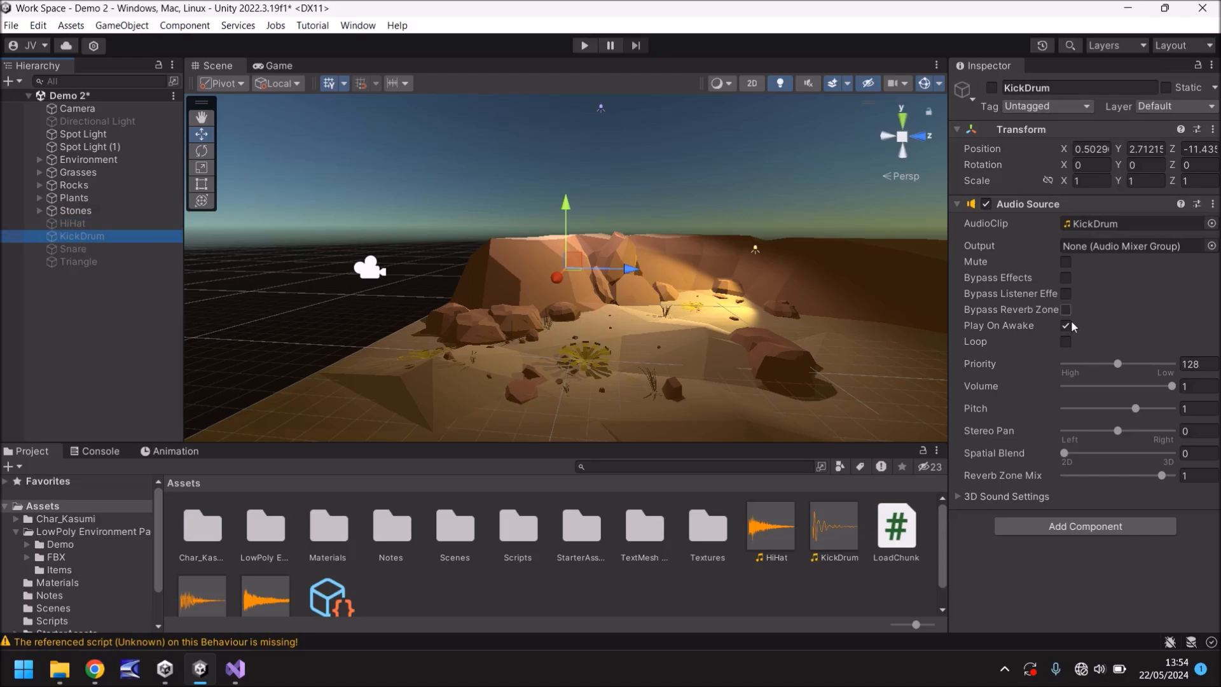
# Step: Run the scene once to hear the drum sounds, then stop playing
pyautogui.click(585, 46)
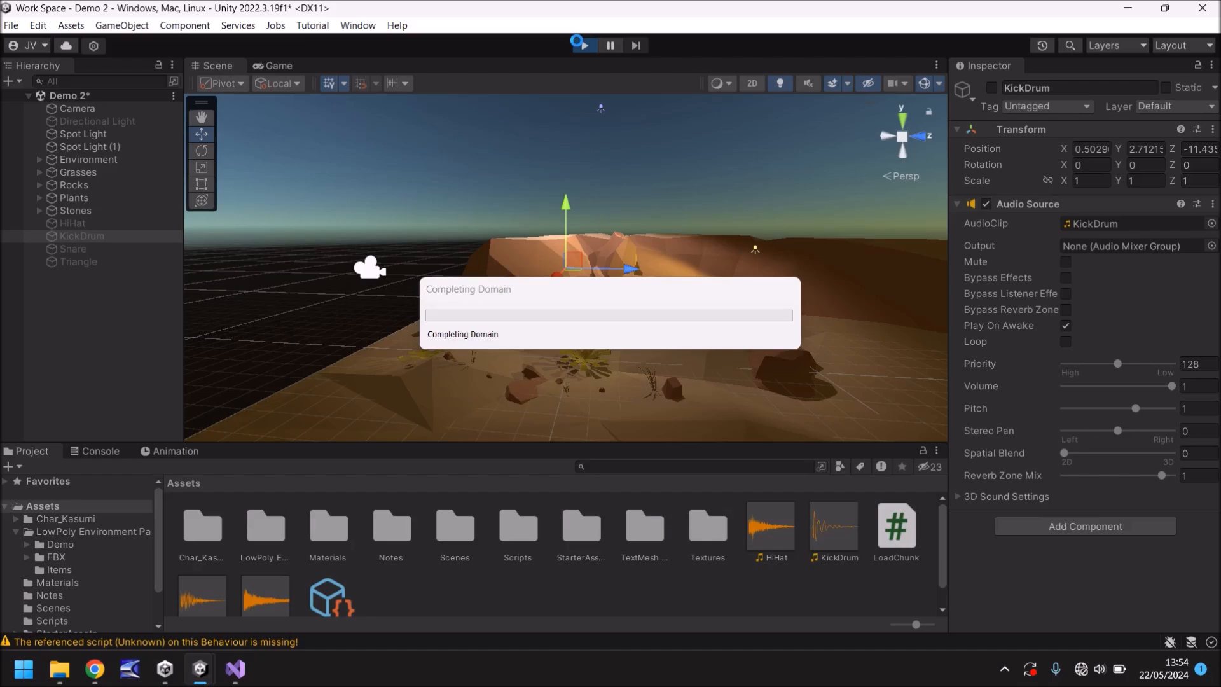
pyautogui.click(587, 45)
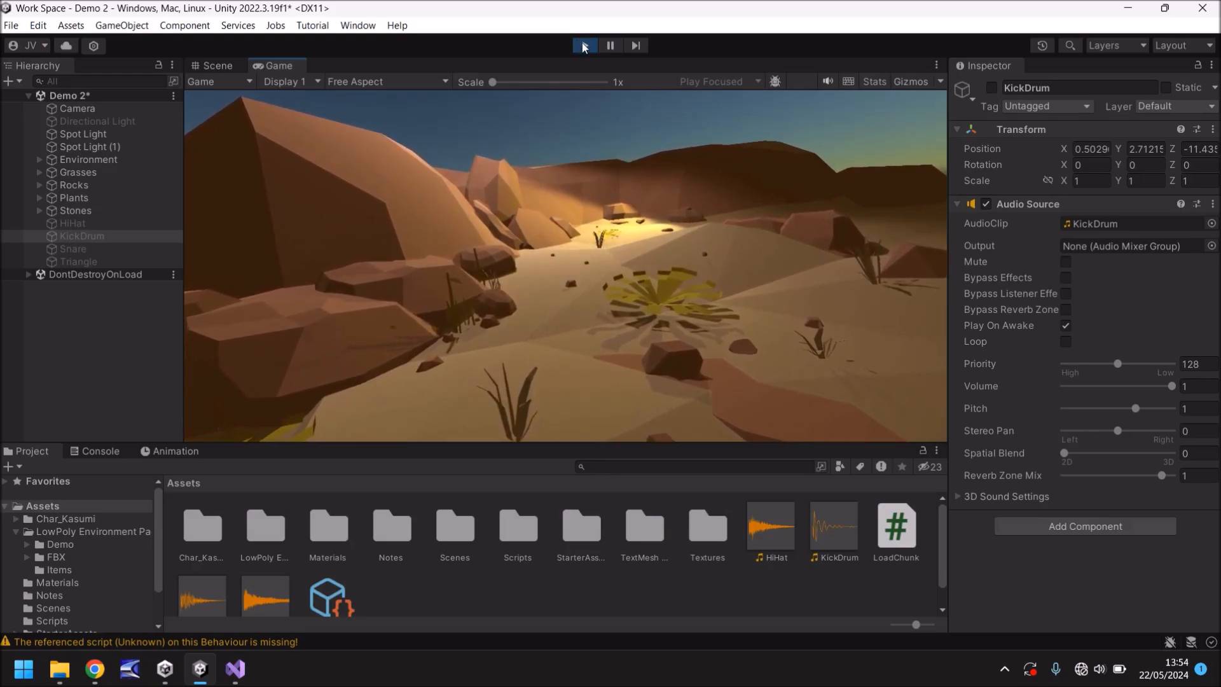
pyautogui.click(213, 65)
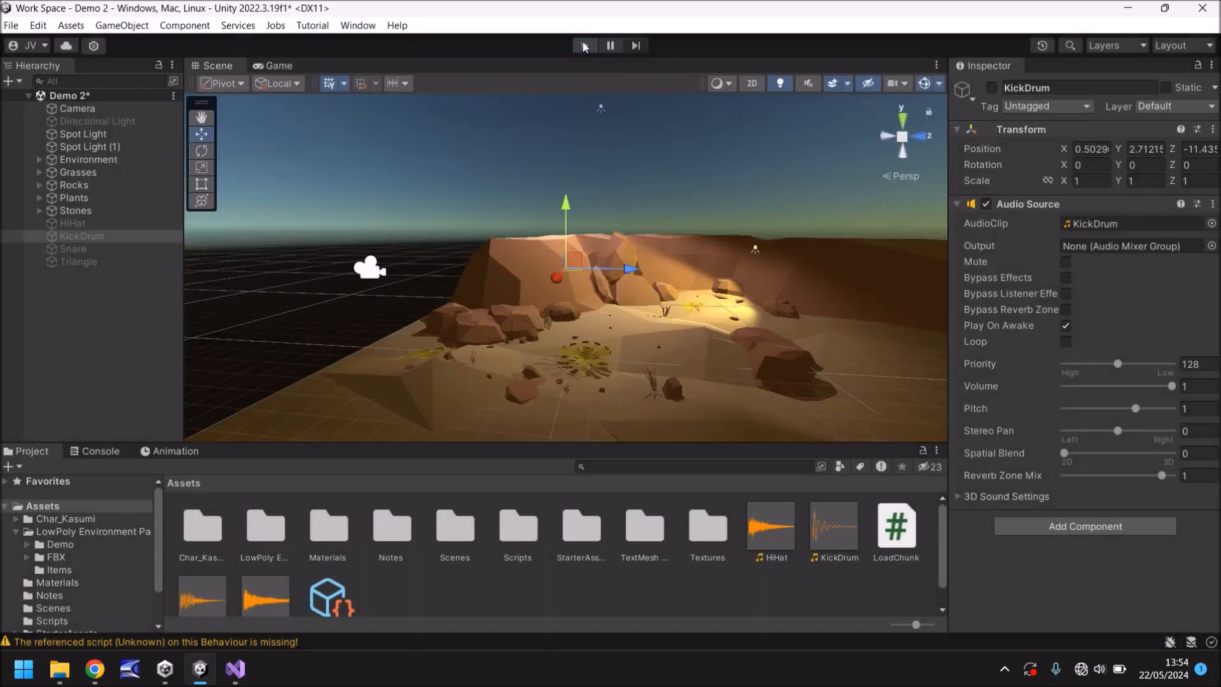
# Step: Create a C# script named KeyboardSFX in Assets and open it in Visual Studio
pyautogui.click(586, 46)
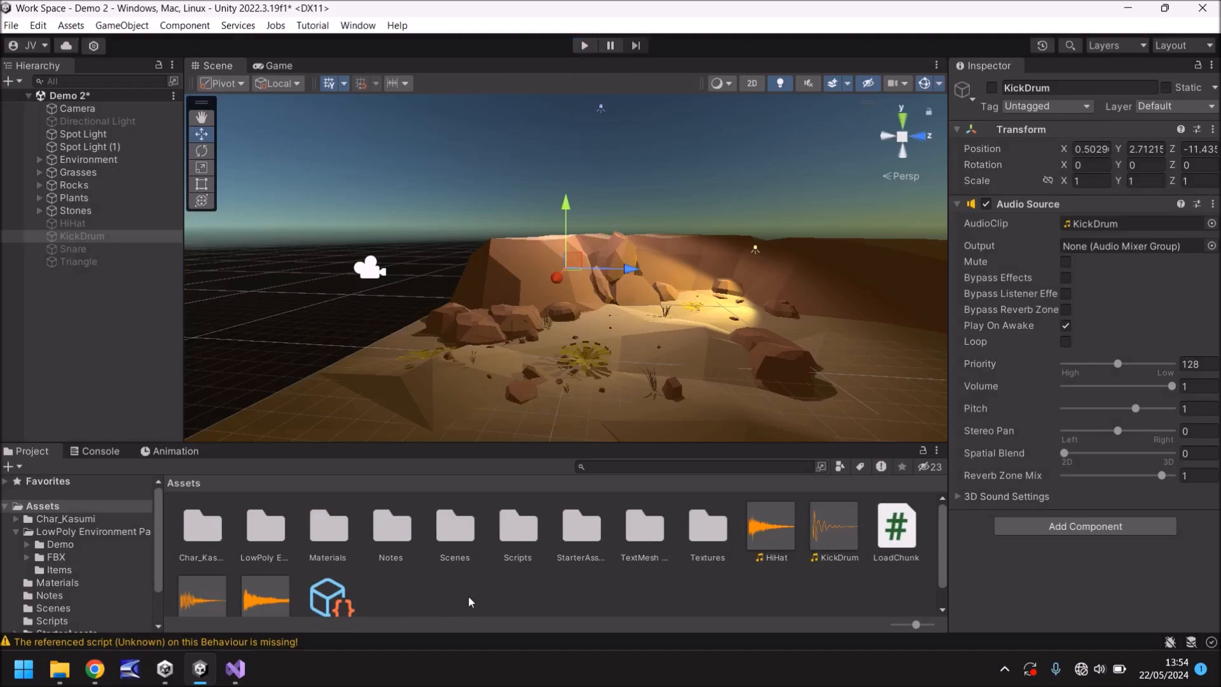
pyautogui.rightClick(470, 603)
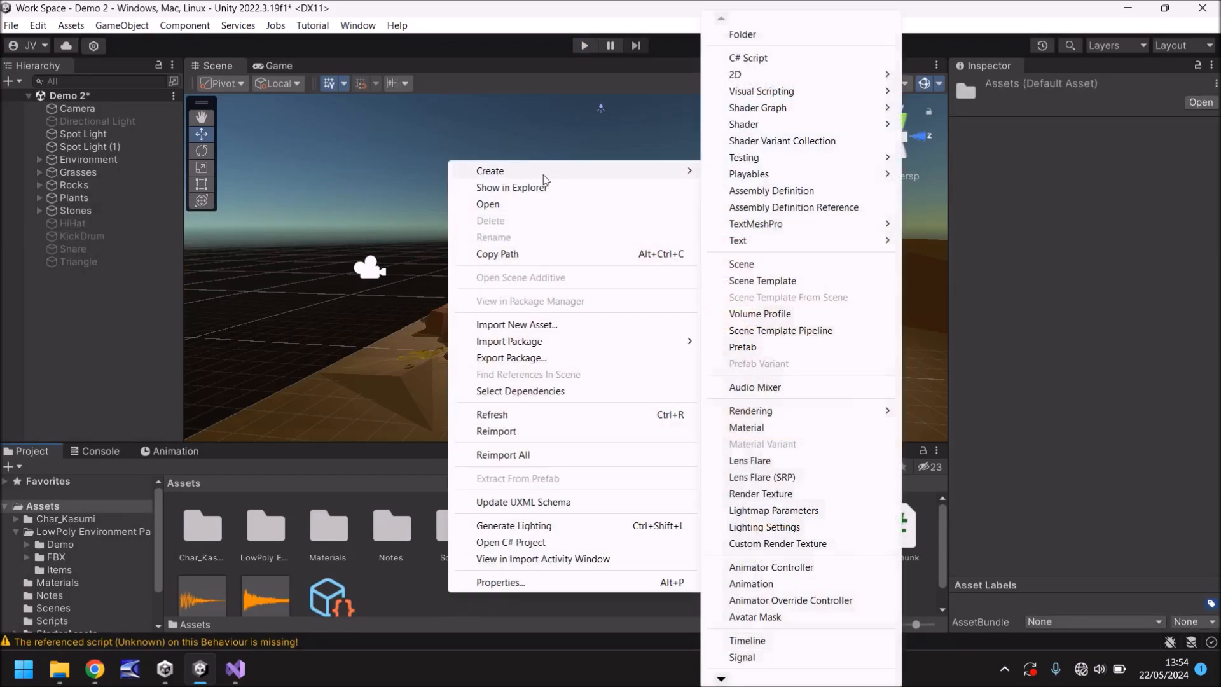
pyautogui.click(748, 59)
pyautogui.write('KeyboardSFX')
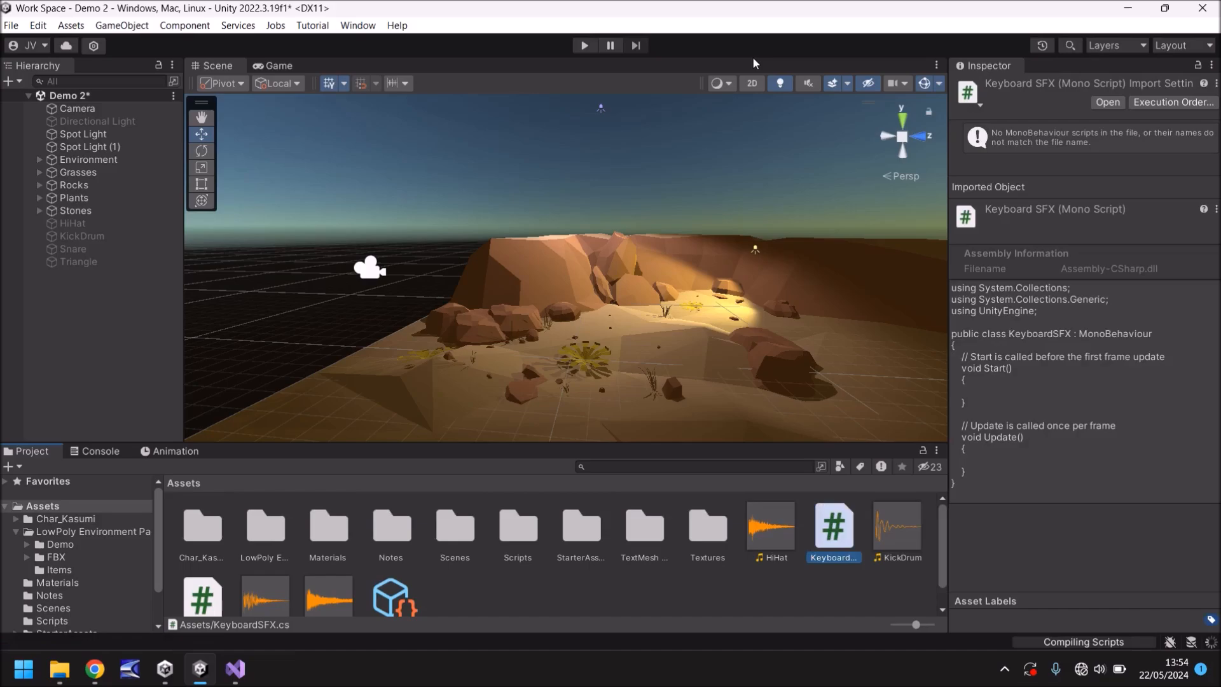
pyautogui.doubleClick(834, 526)
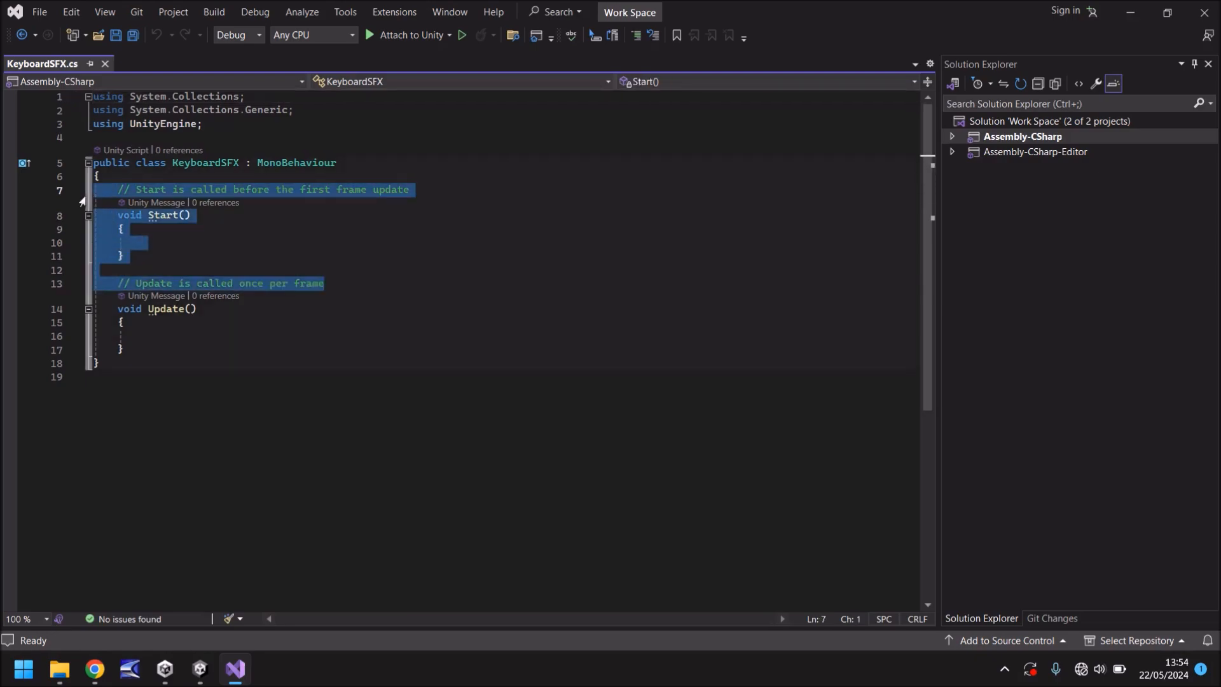
# Step: Remove the Start method and declare public GameObject fields hiHat and kickDrum
pyautogui.press('Delete')
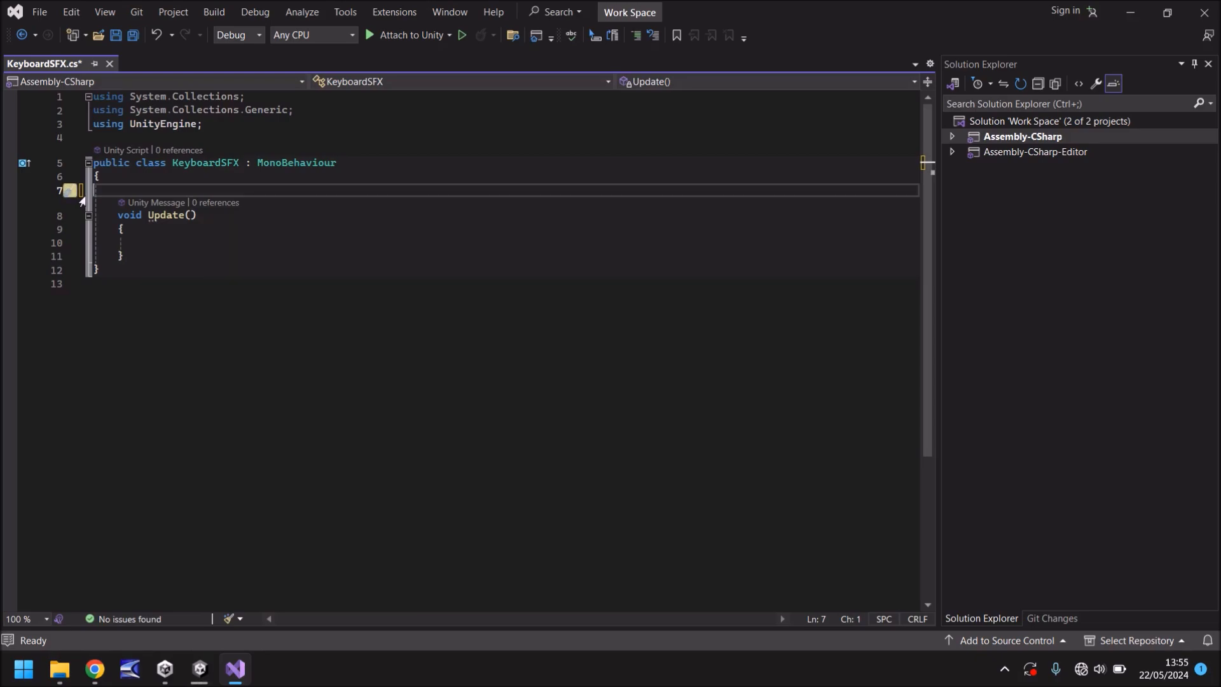
pyautogui.write('p')
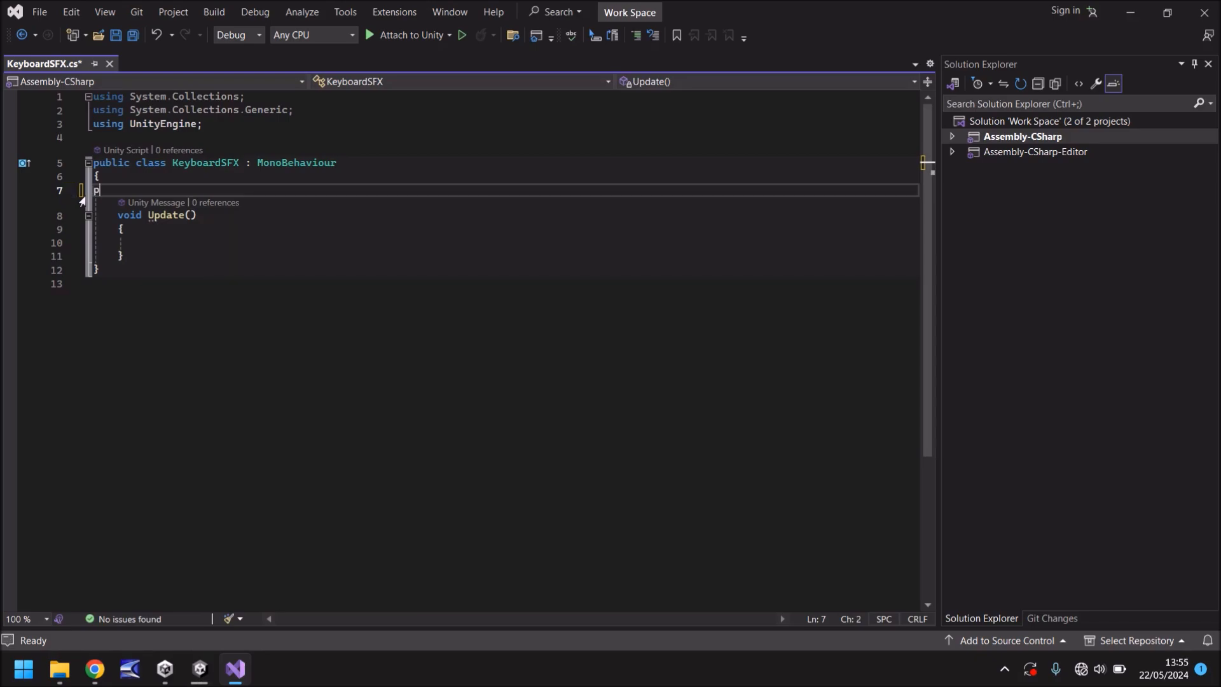
pyautogui.write('ublic GameObject')
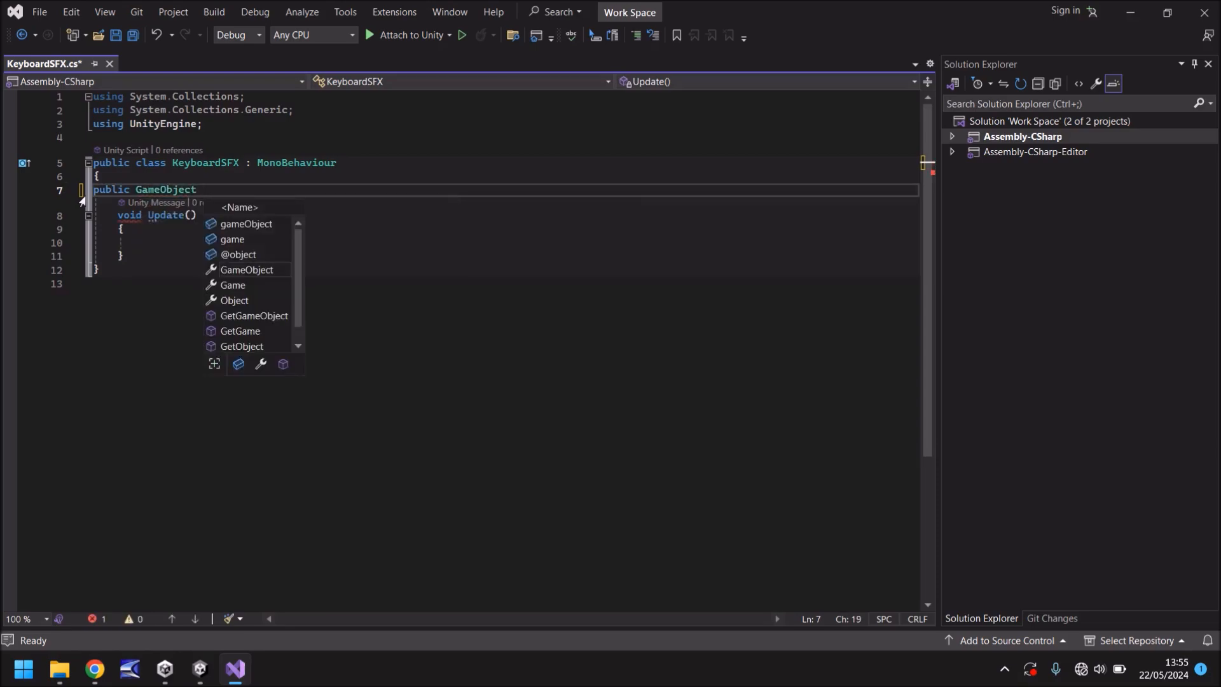
pyautogui.write('hiHa')
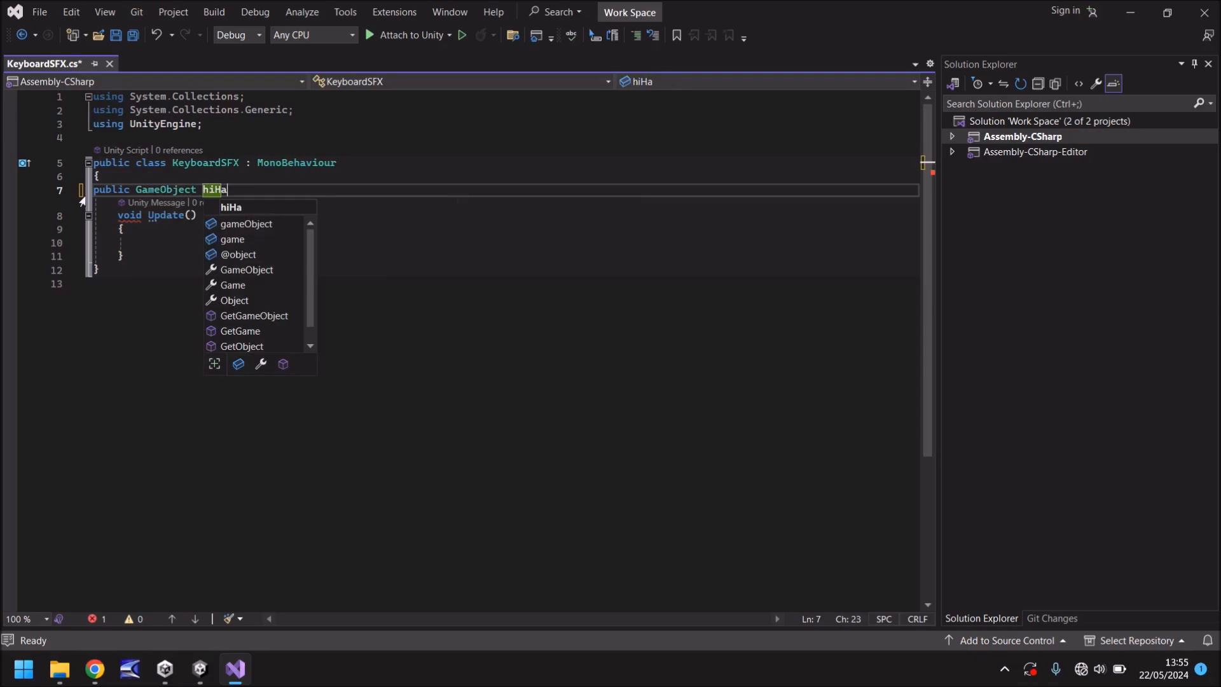
pyautogui.write('t;')
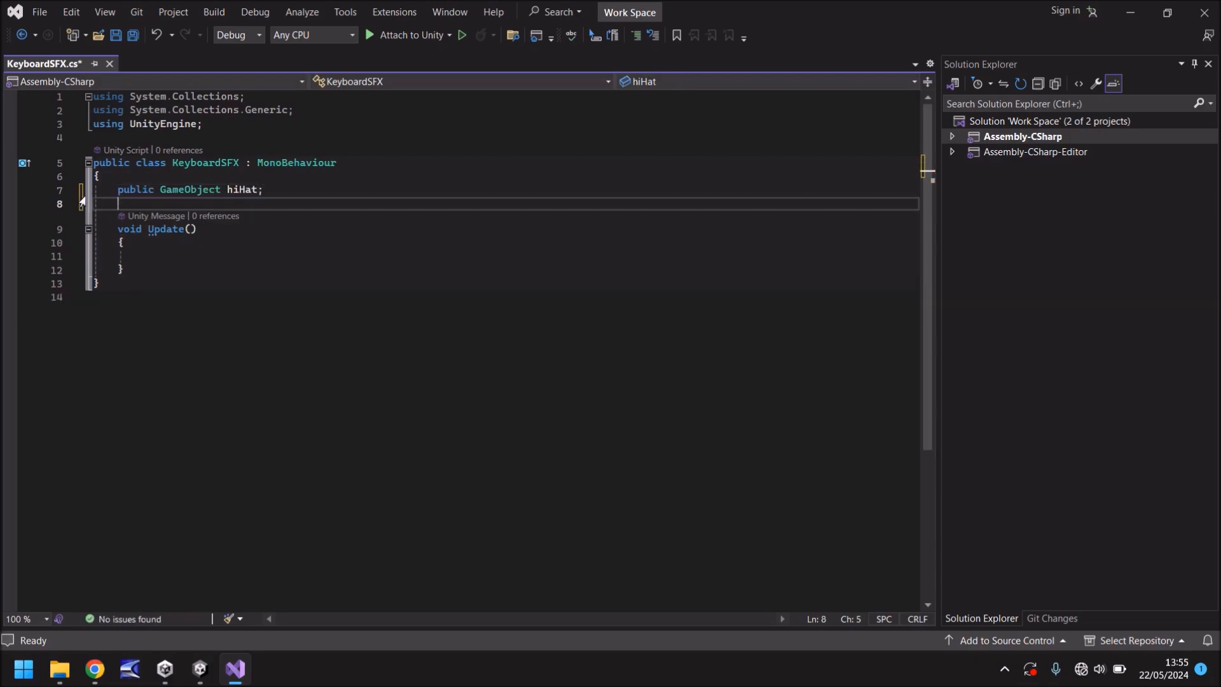
pyautogui.write('public GameObject loHat;')
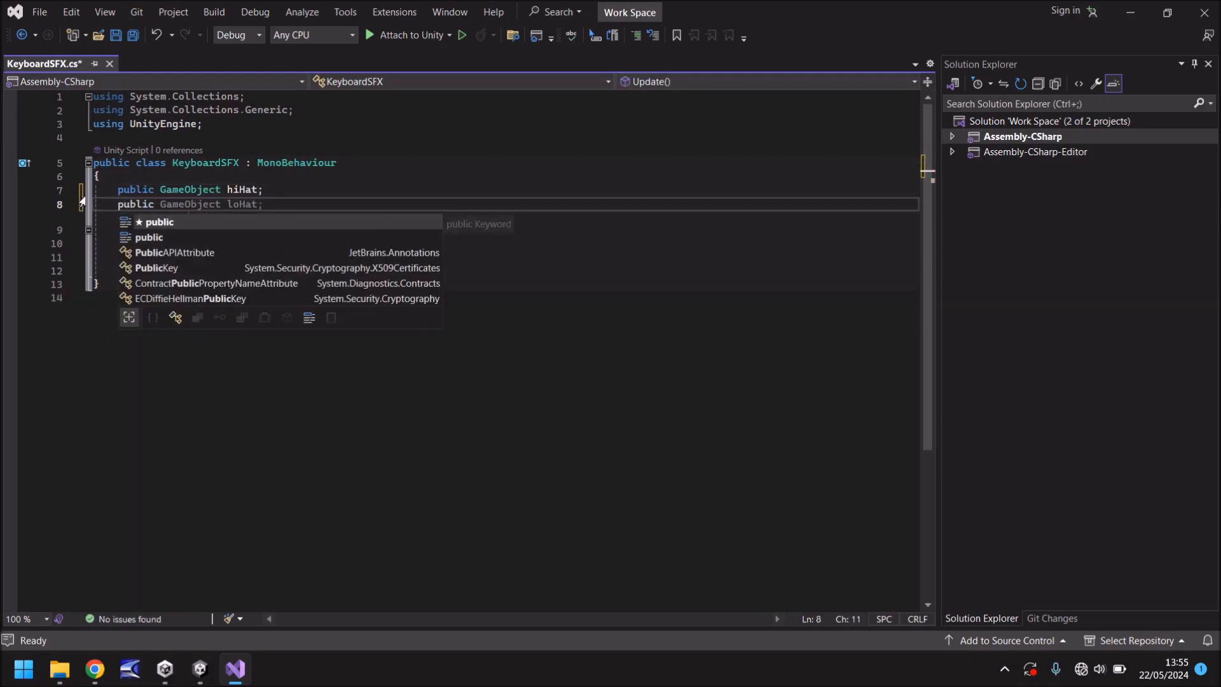
pyautogui.write('Game')
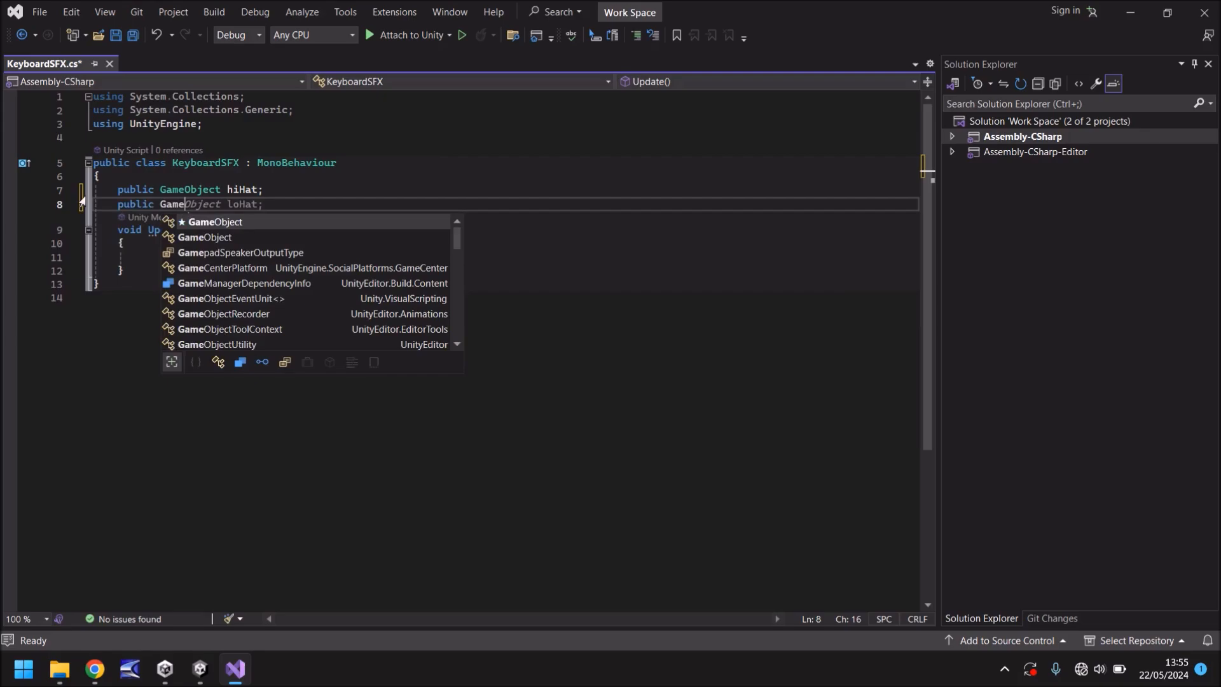
pyautogui.write('Object')
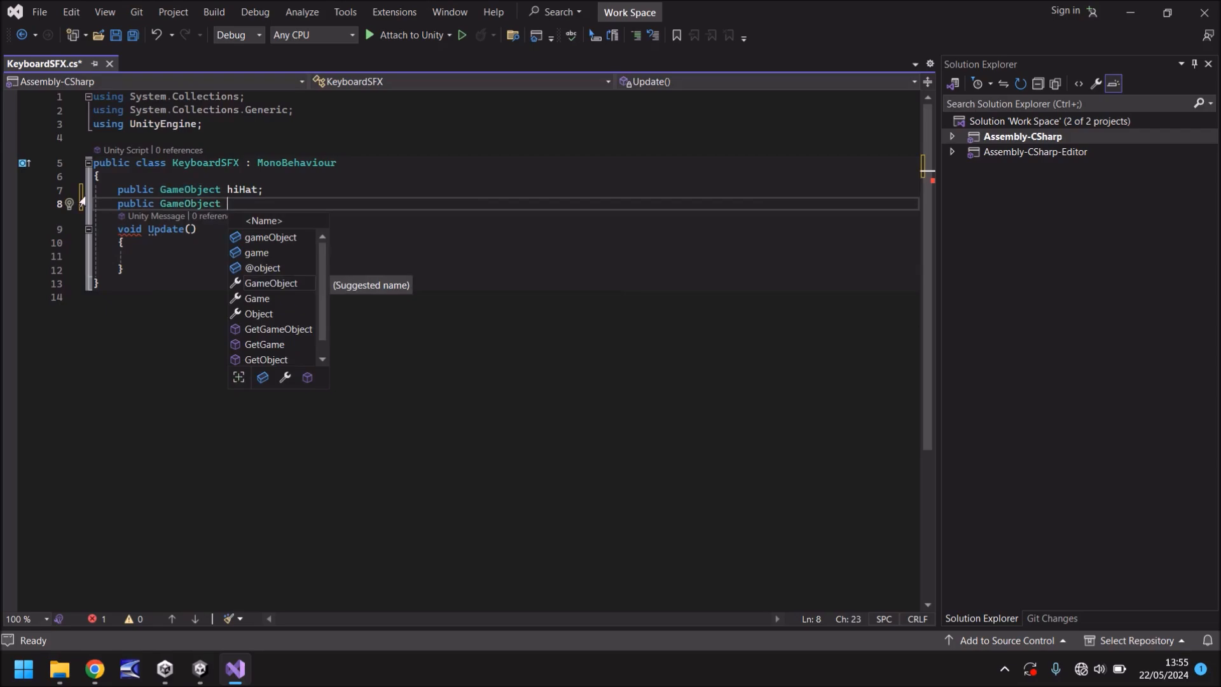
pyautogui.write('kickDrum;')
pyautogui.write('public Game')
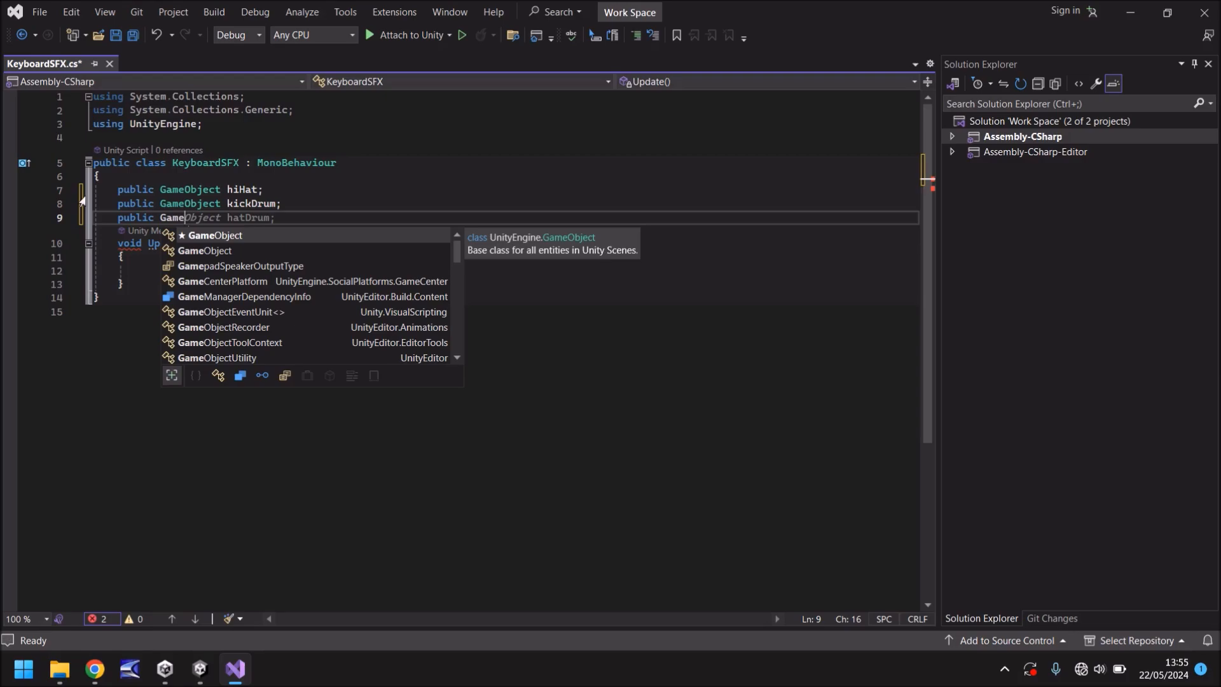
# Step: Declare public GameObject fields snareDrum and triangle below the others
pyautogui.write('Object')
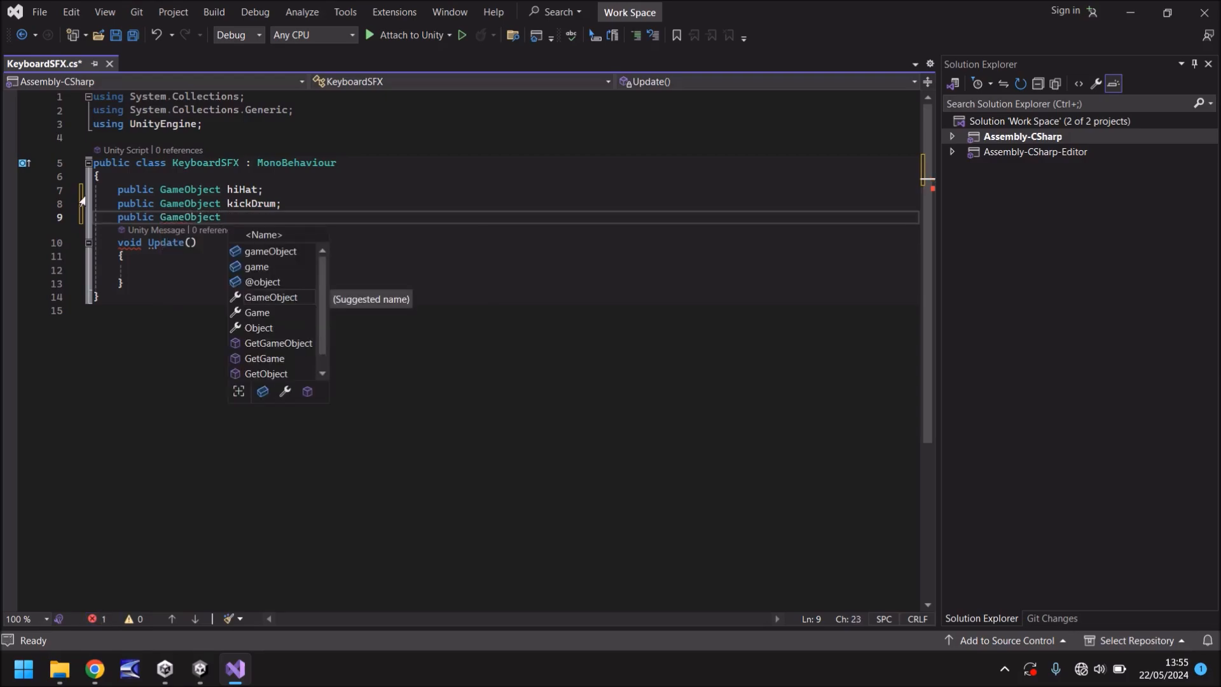
pyautogui.write('snare')
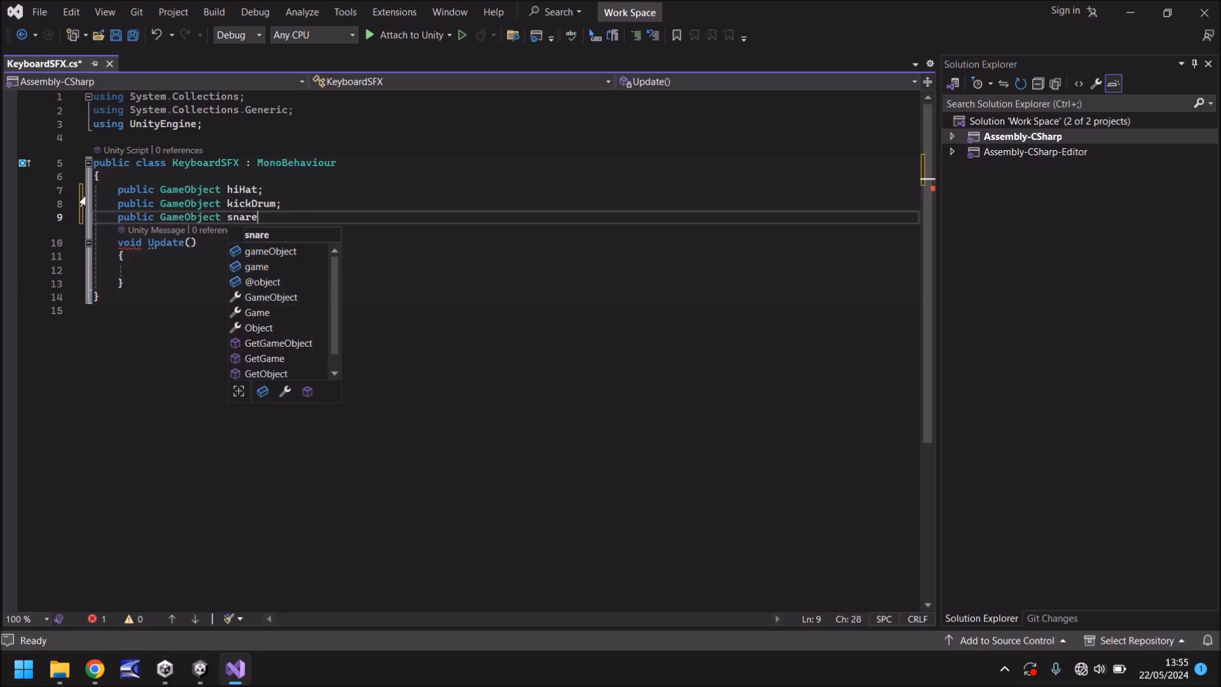
pyautogui.write('Drum;')
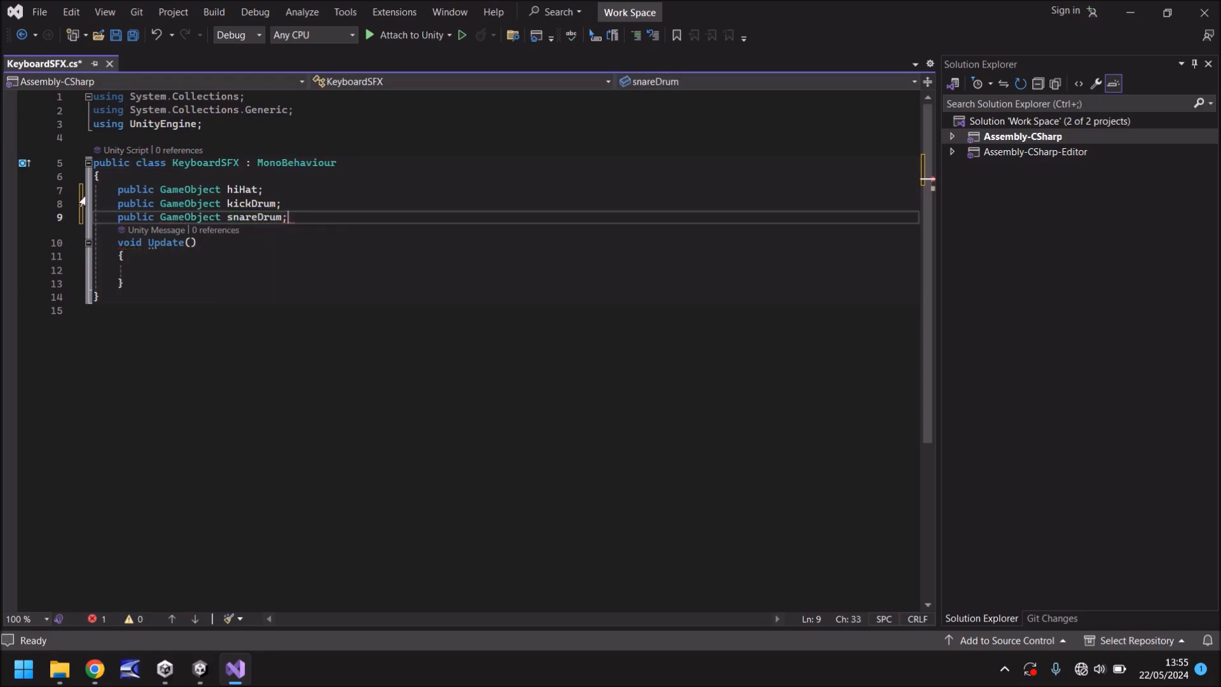
pyautogui.write('public GameObject hatDrum;')
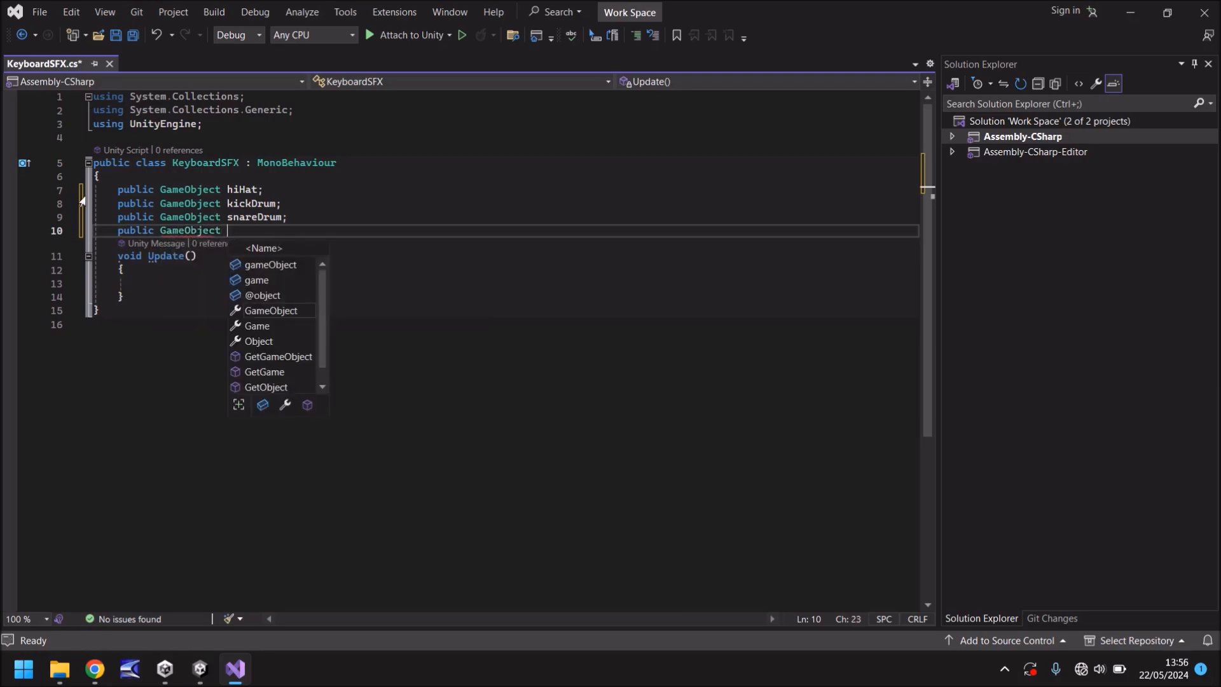
pyautogui.write('tran')
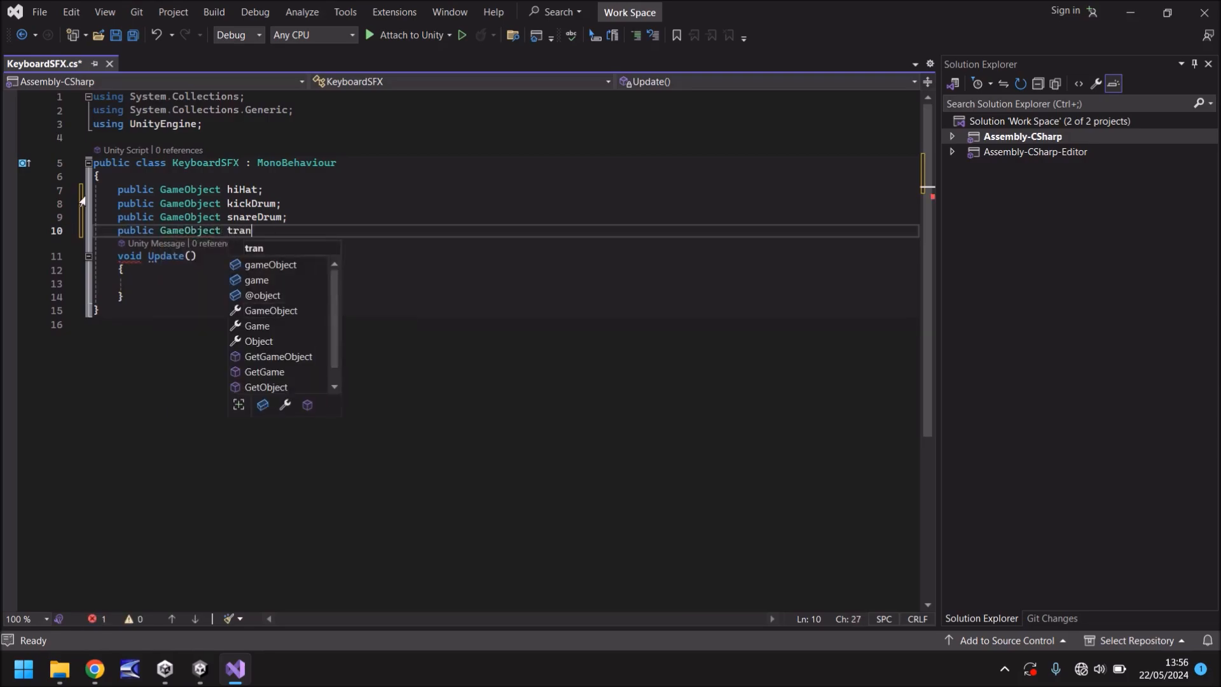
pyautogui.press('Backspace')
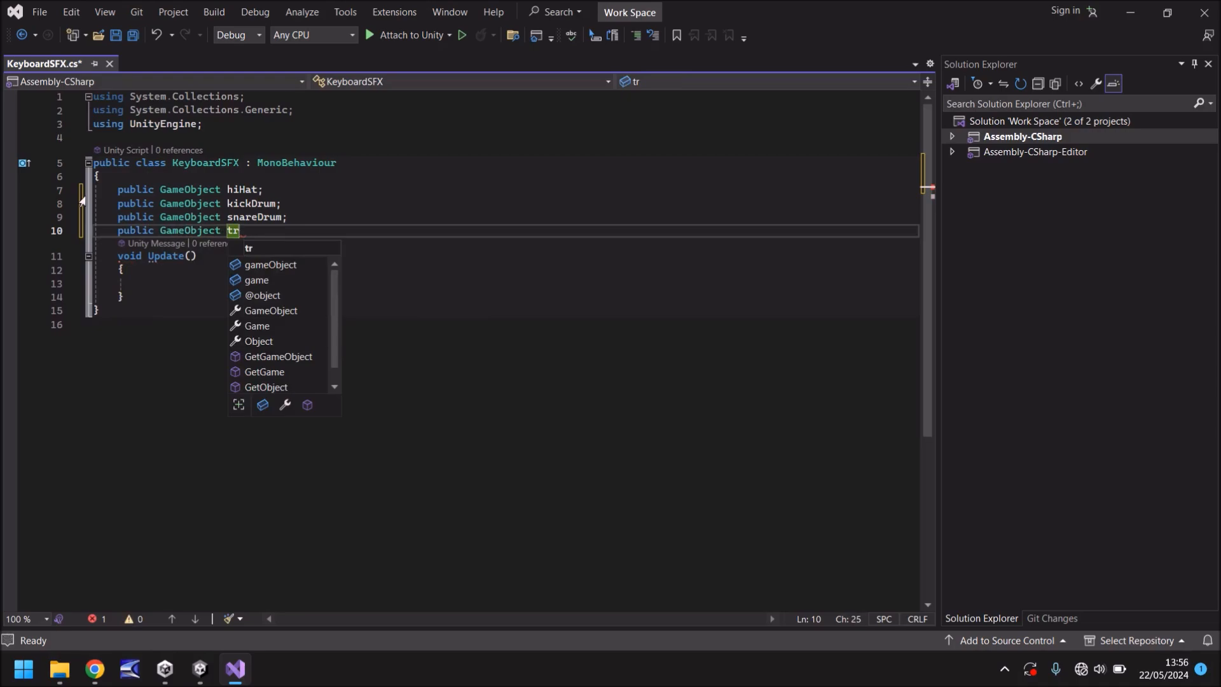
pyautogui.write('iangle;')
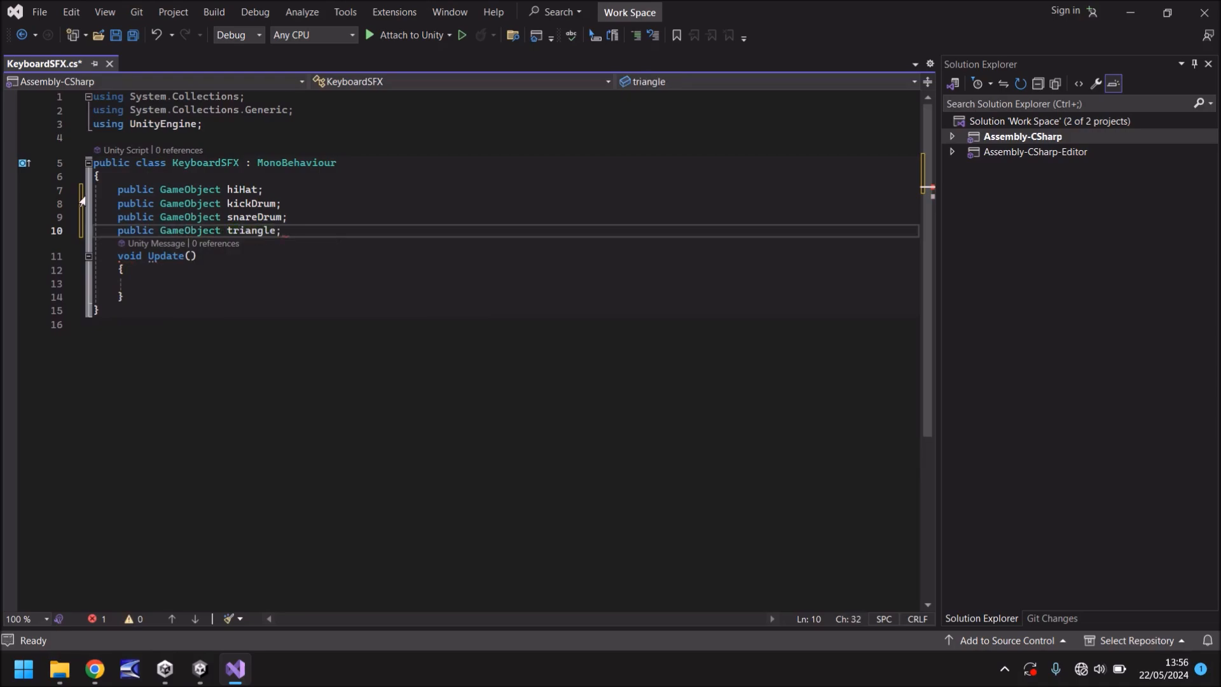
pyautogui.write('public GameObject hat;')
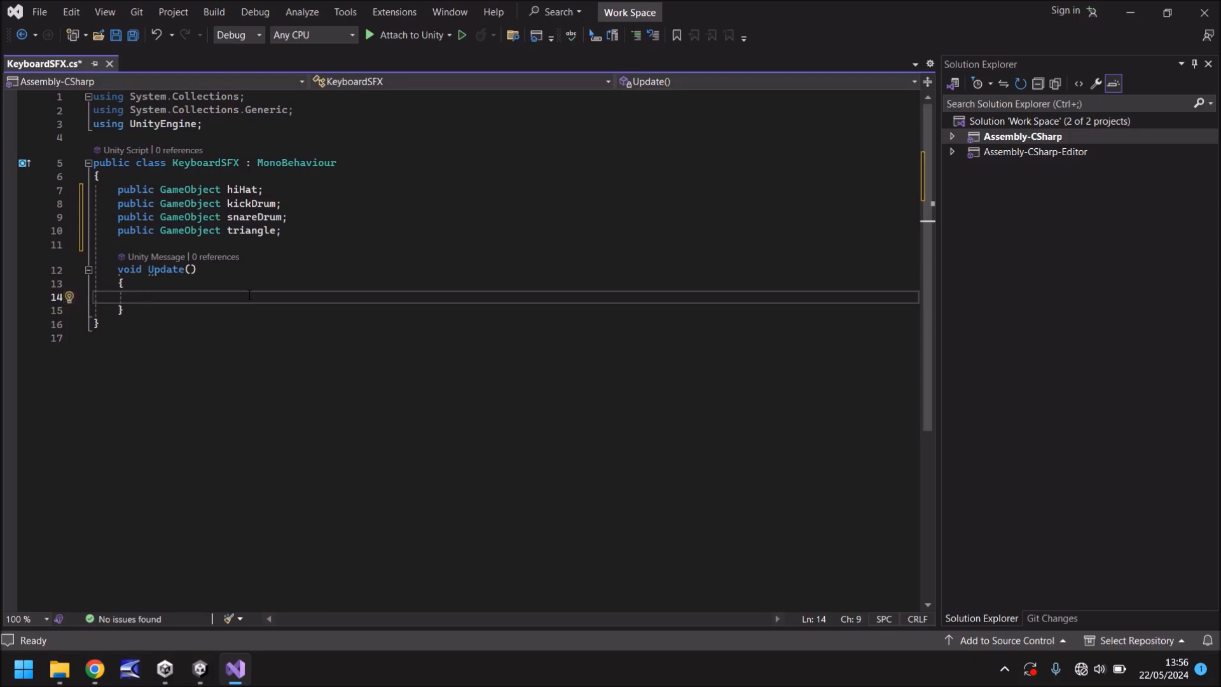
# Step: Add an Input.GetKeyDown(KeyCode.Z) check inside Update
pyautogui.write('i')
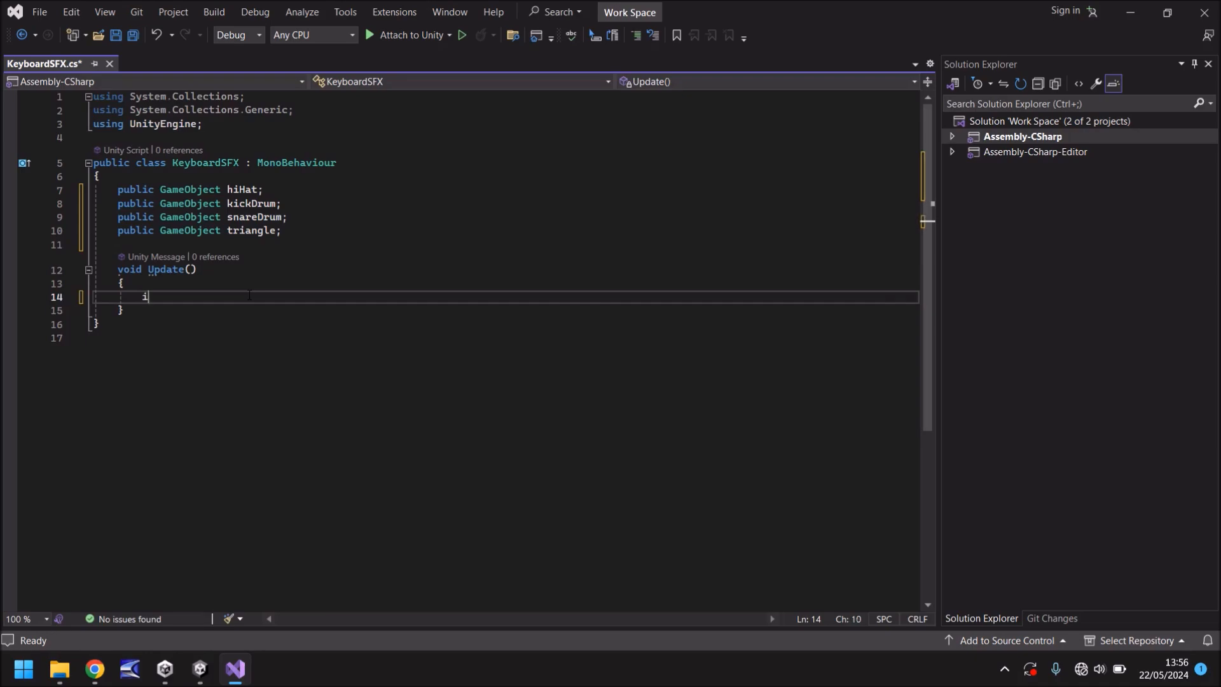
pyautogui.write('f (hiHat == null)')
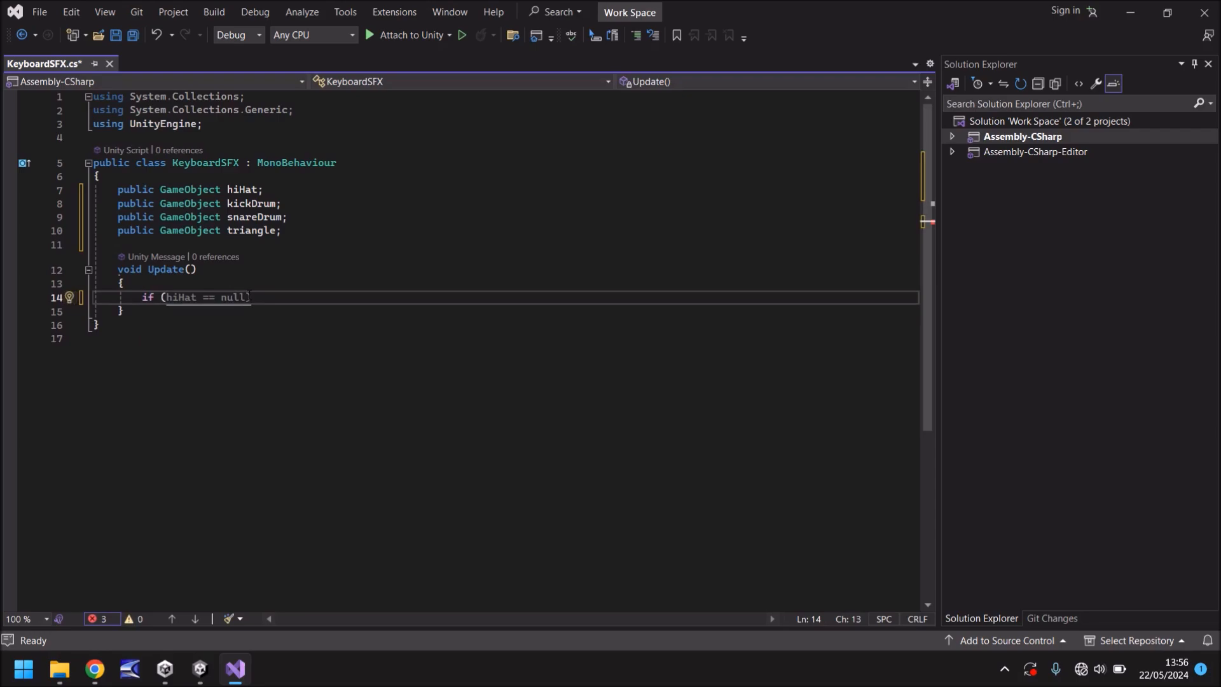
pyautogui.write('Input.GetKey')
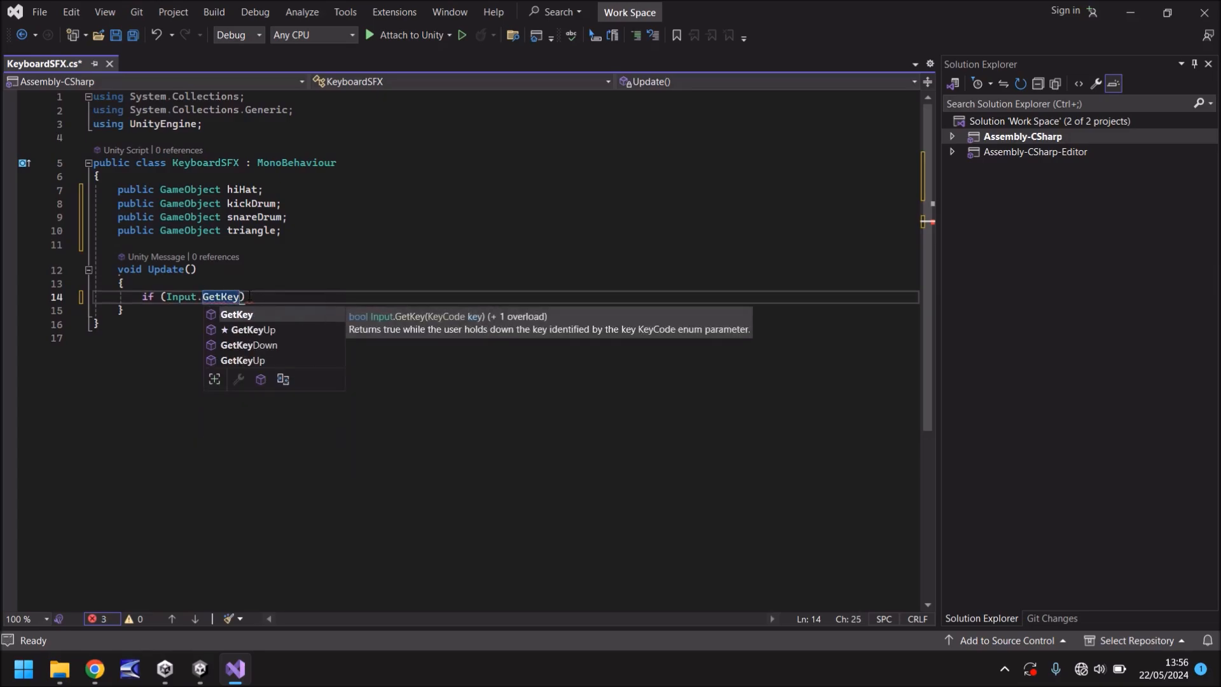
pyautogui.write('Down(KeyCode.Escape) {')
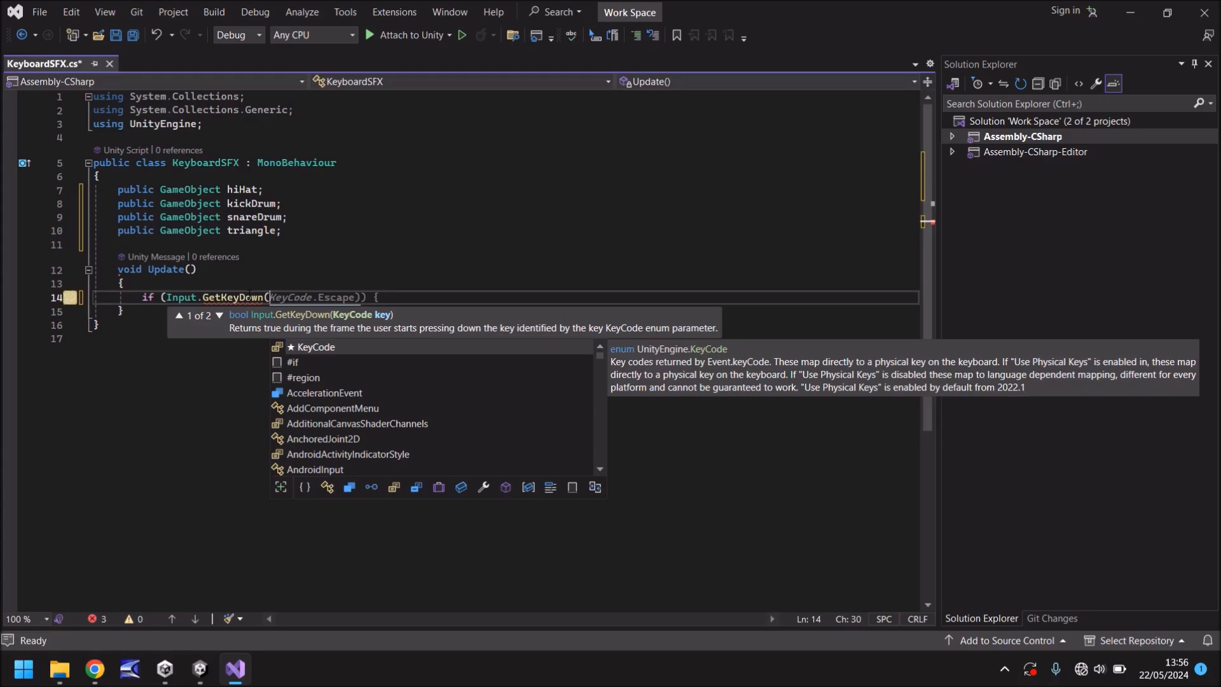
pyautogui.write('KeyCo')
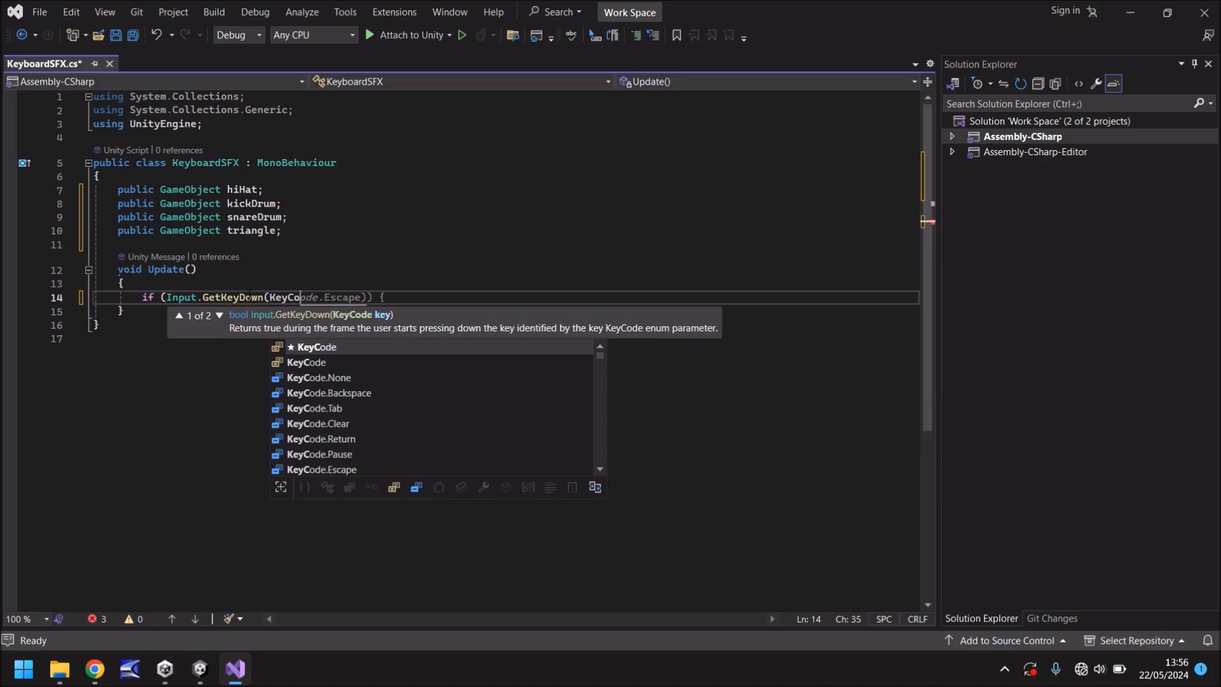
pyautogui.write('.')
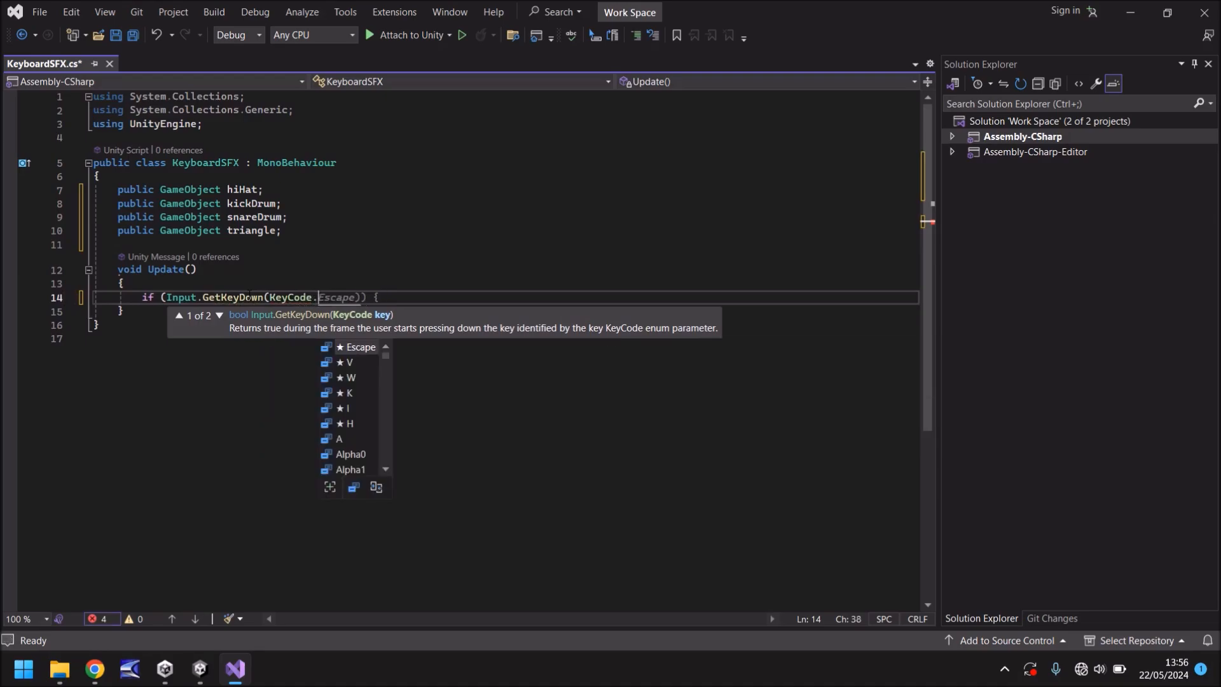
pyautogui.write('Z')
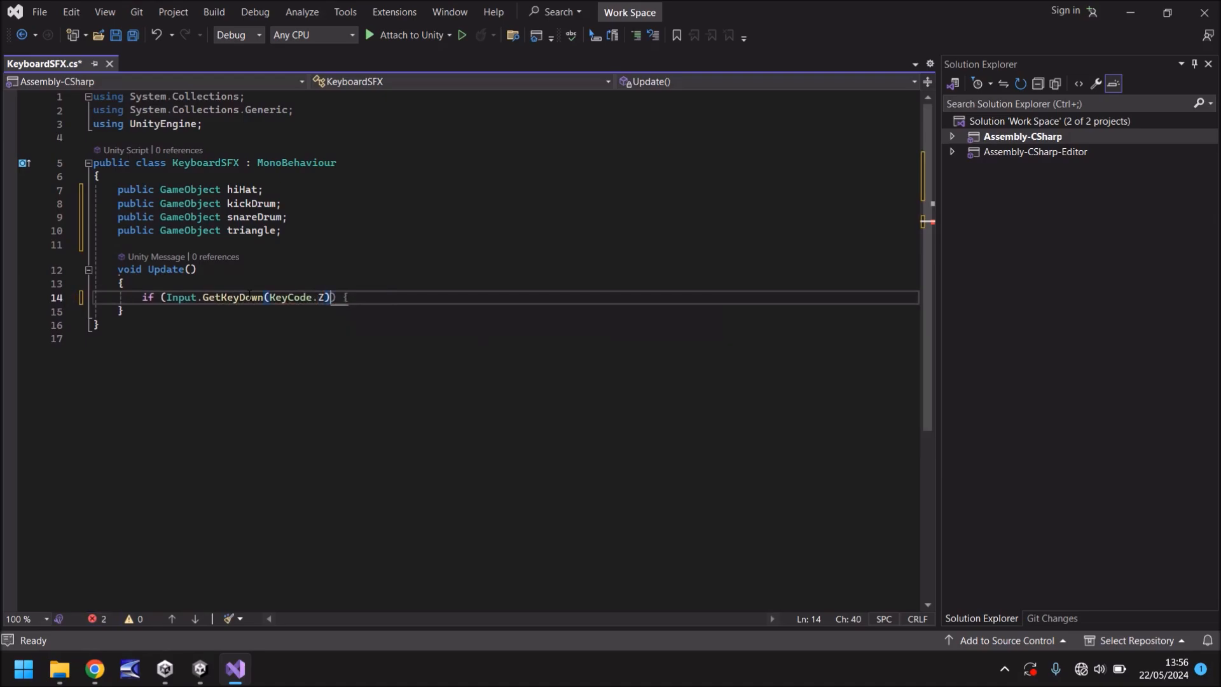
pyautogui.press('Enter')
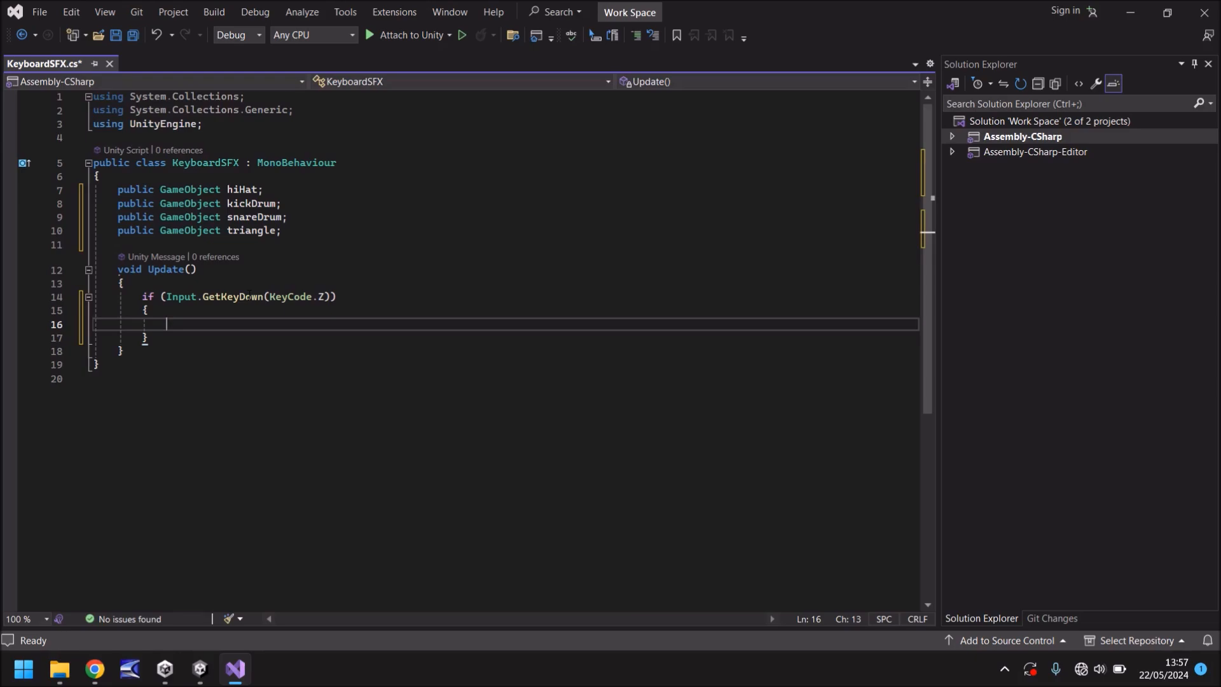
# Step: Make the Z check call hiHat.SetActive(false) then SetActive(true), and save the script
pyautogui.write('hiHat.')
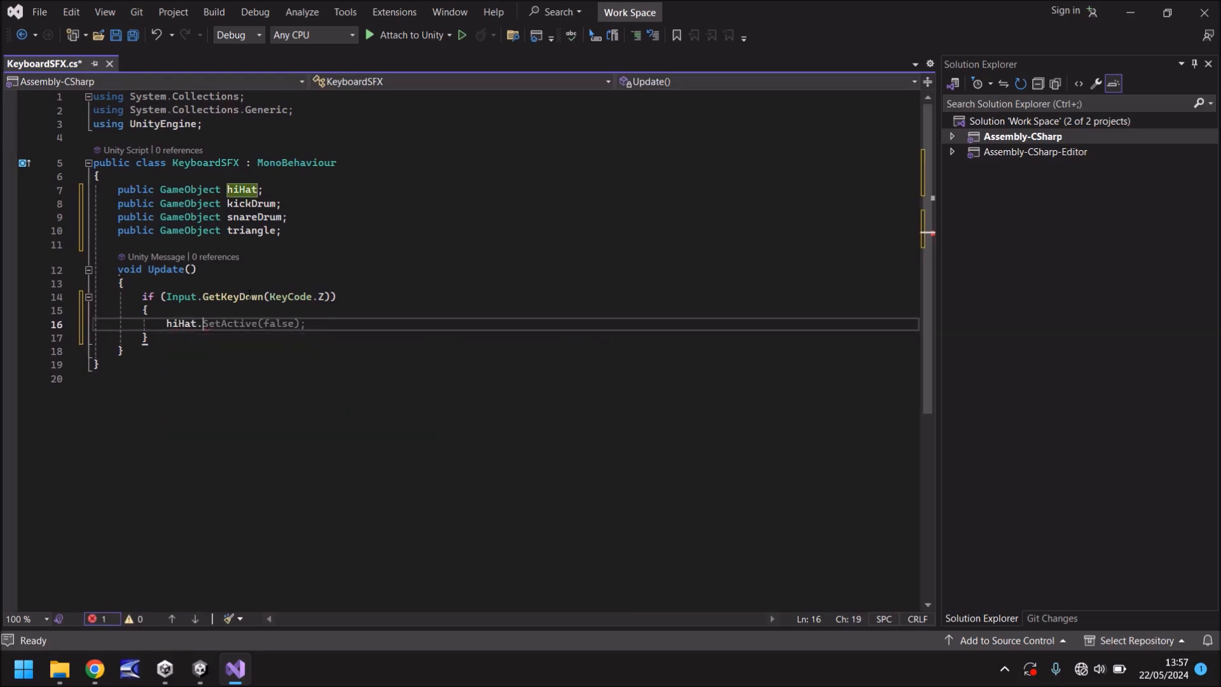
pyautogui.write('SetActive(false);')
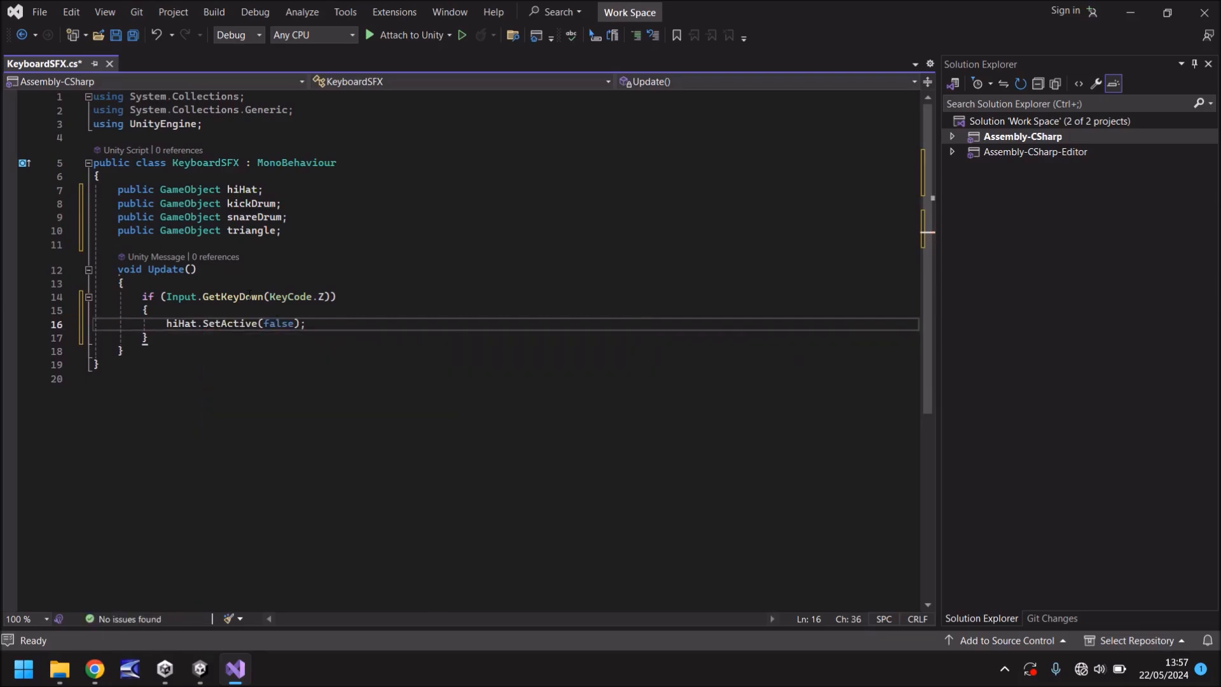
pyautogui.press('Enter')
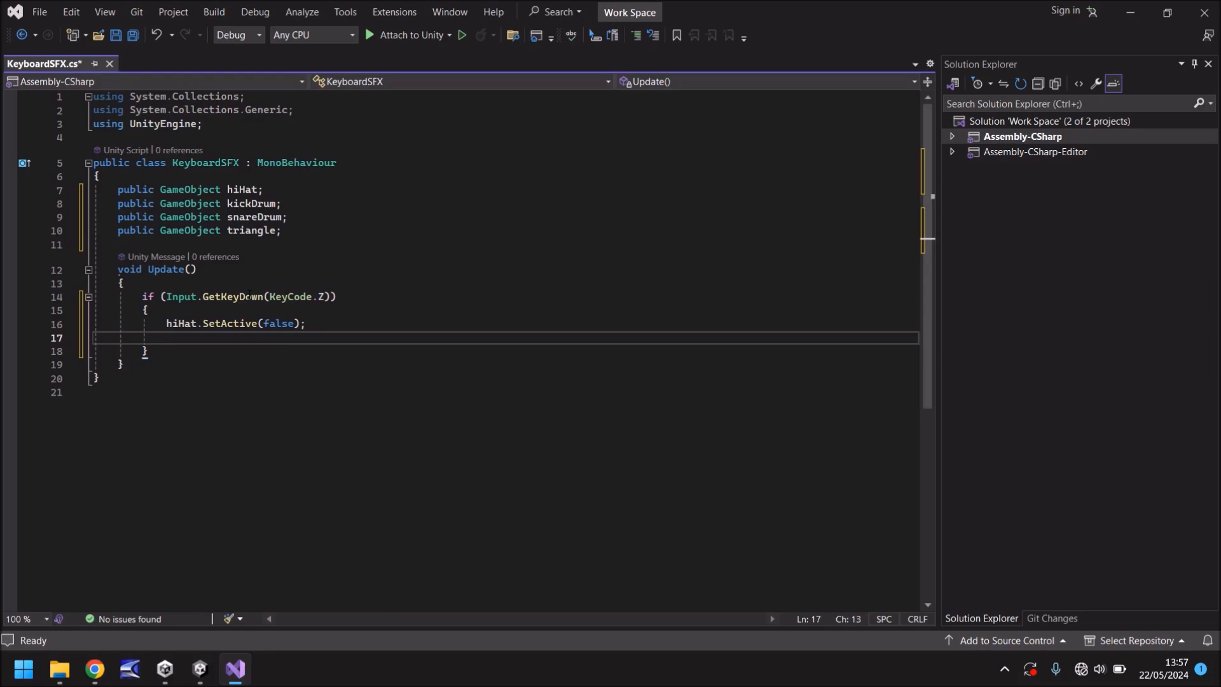
pyautogui.write('hiHat = null;')
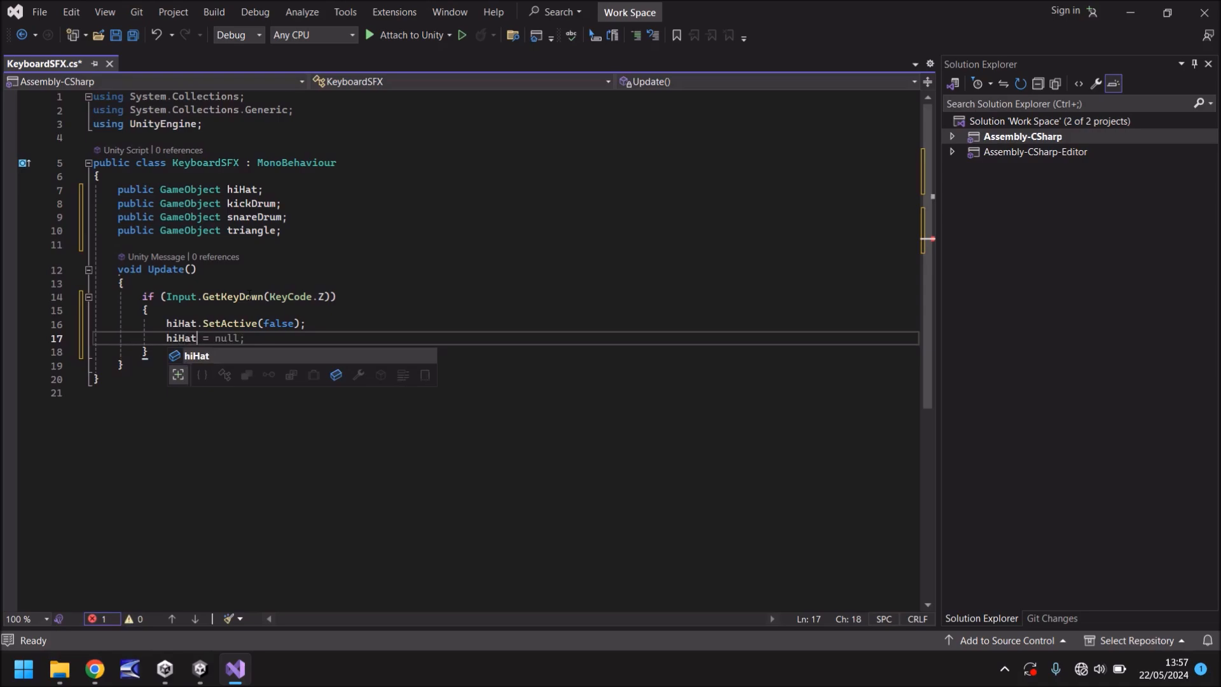
pyautogui.write('.SetActive(true);')
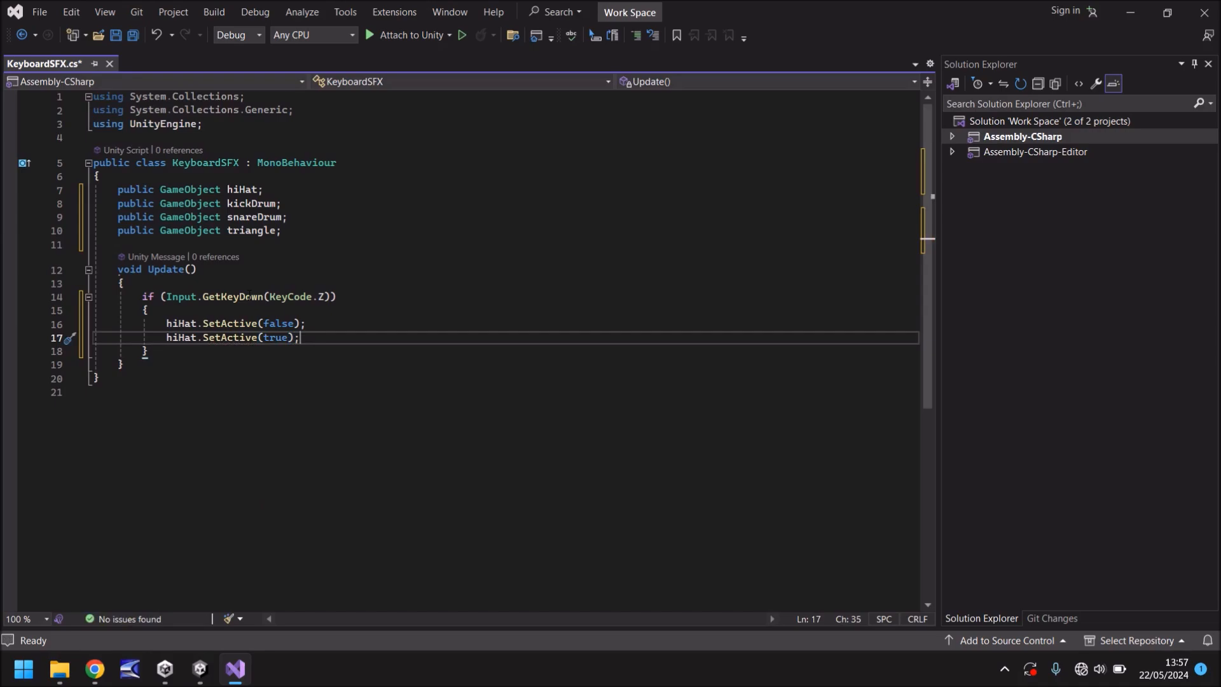
pyautogui.press('Ctrl+s')
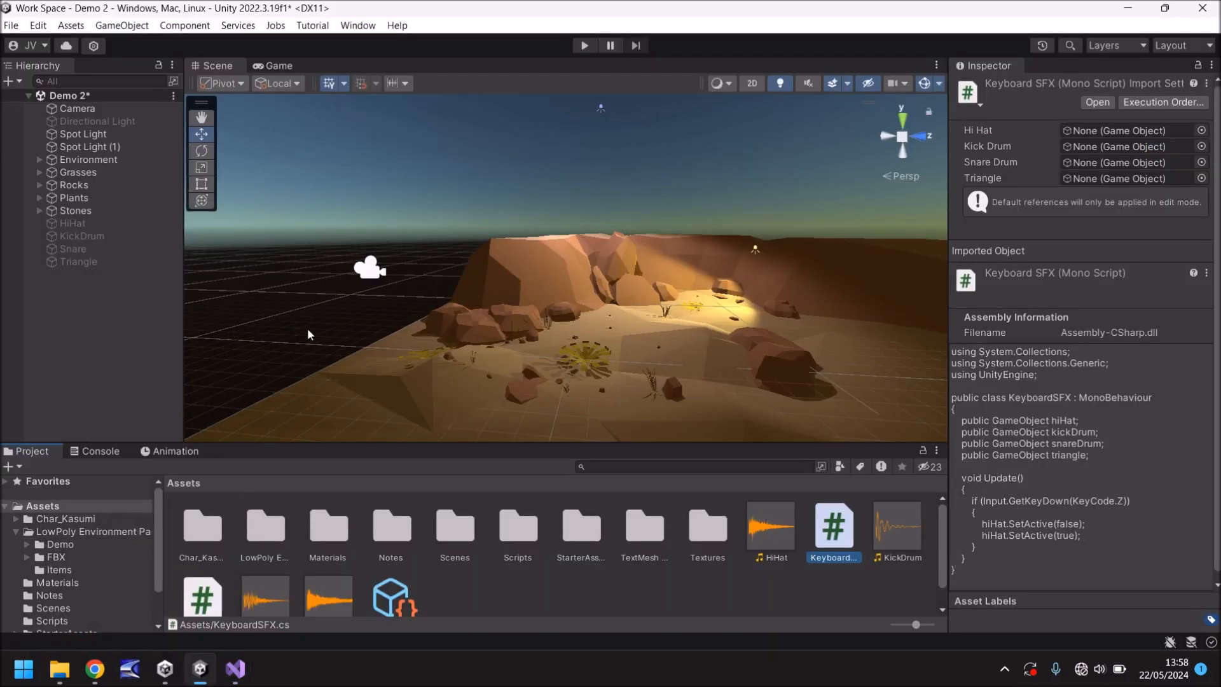
# Step: Create an empty GameObject with KeyboardSFX and its four drum slots assigned, then test in play mode
pyautogui.click(541, 584)
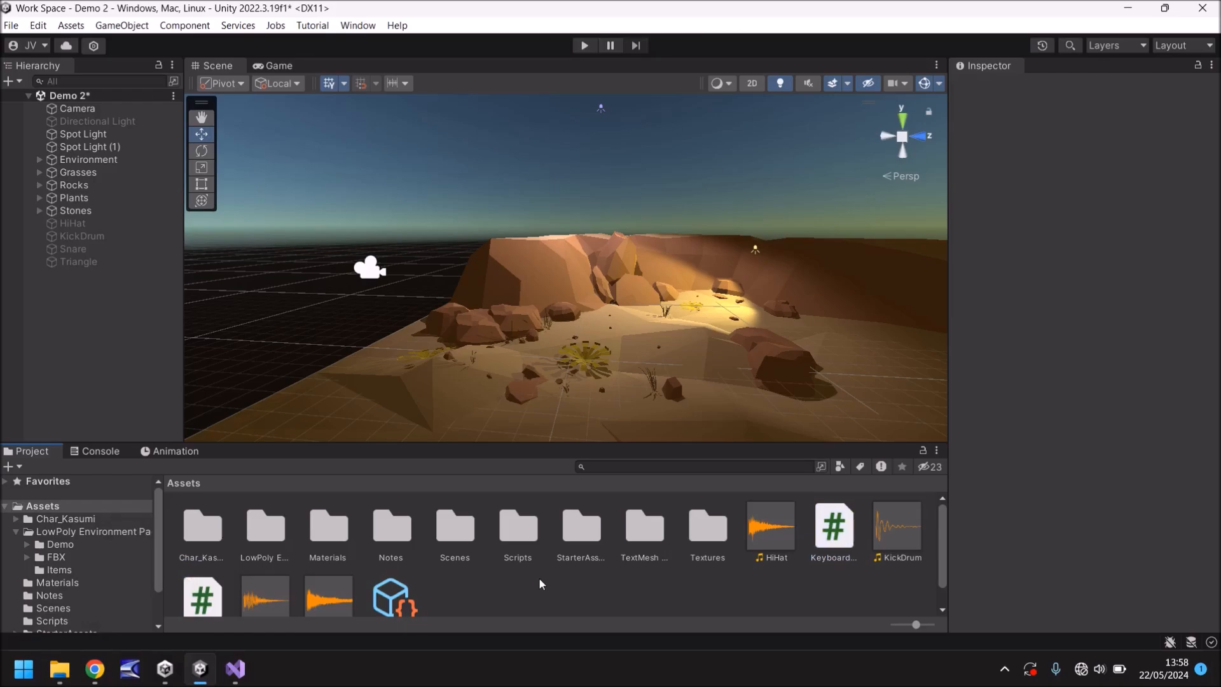
pyautogui.click(121, 25)
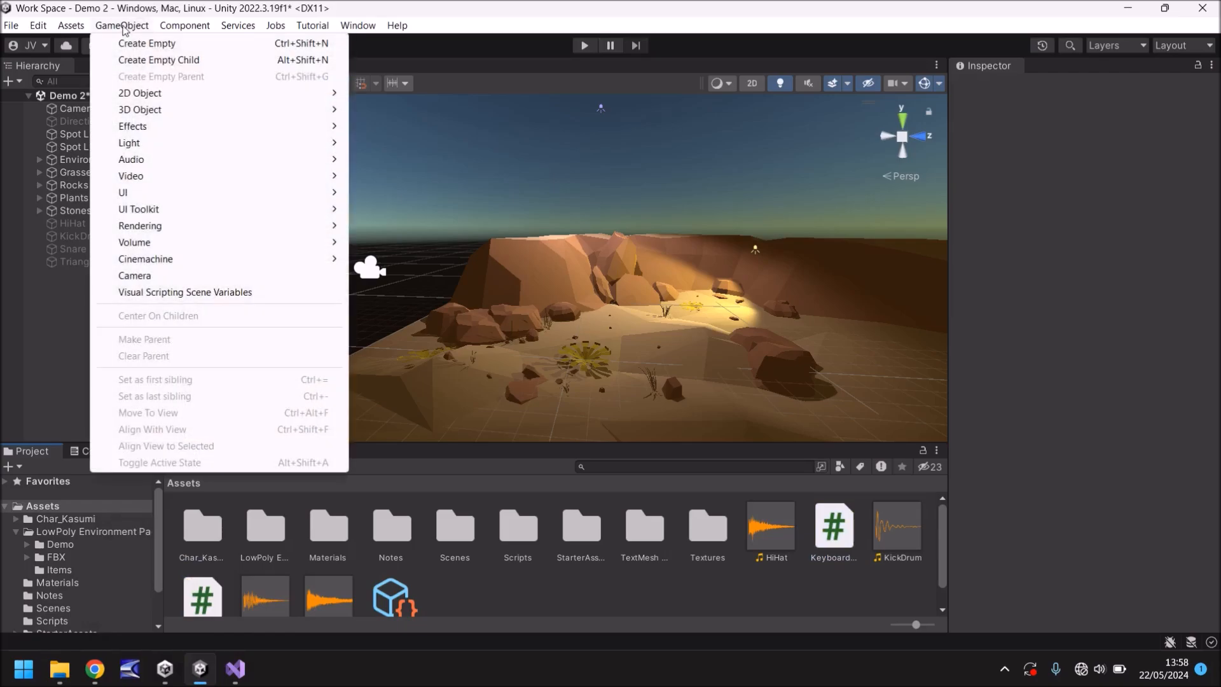
pyautogui.click(148, 44)
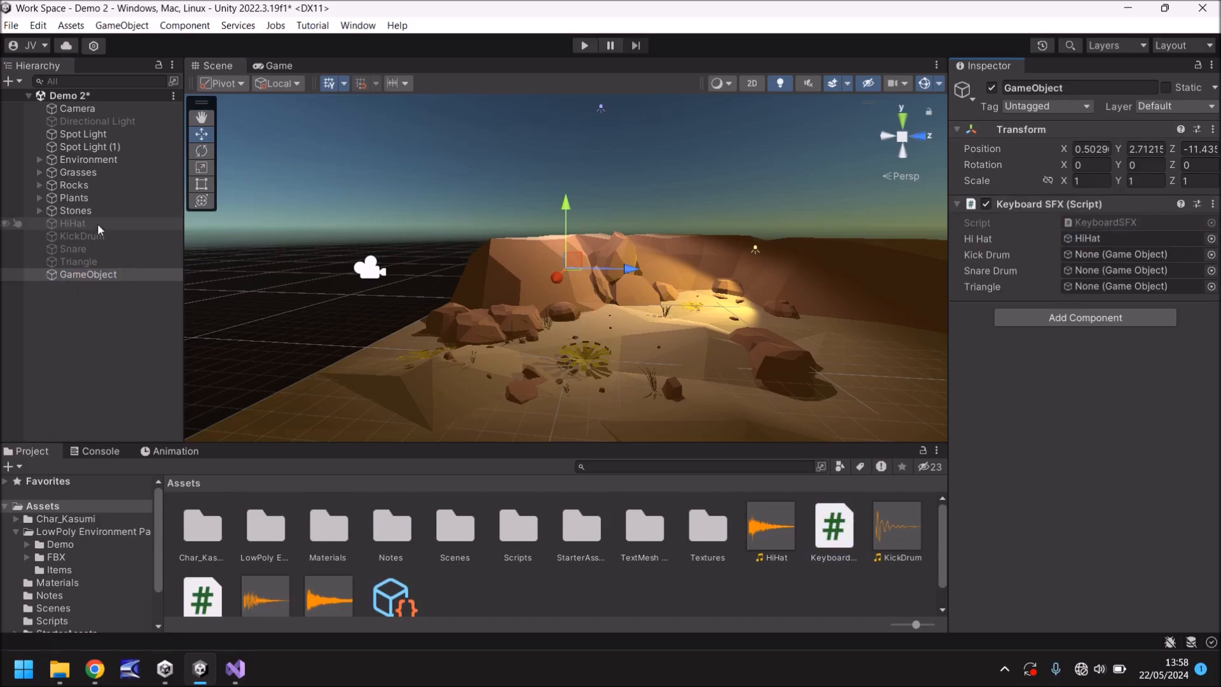
pyautogui.click(1135, 255)
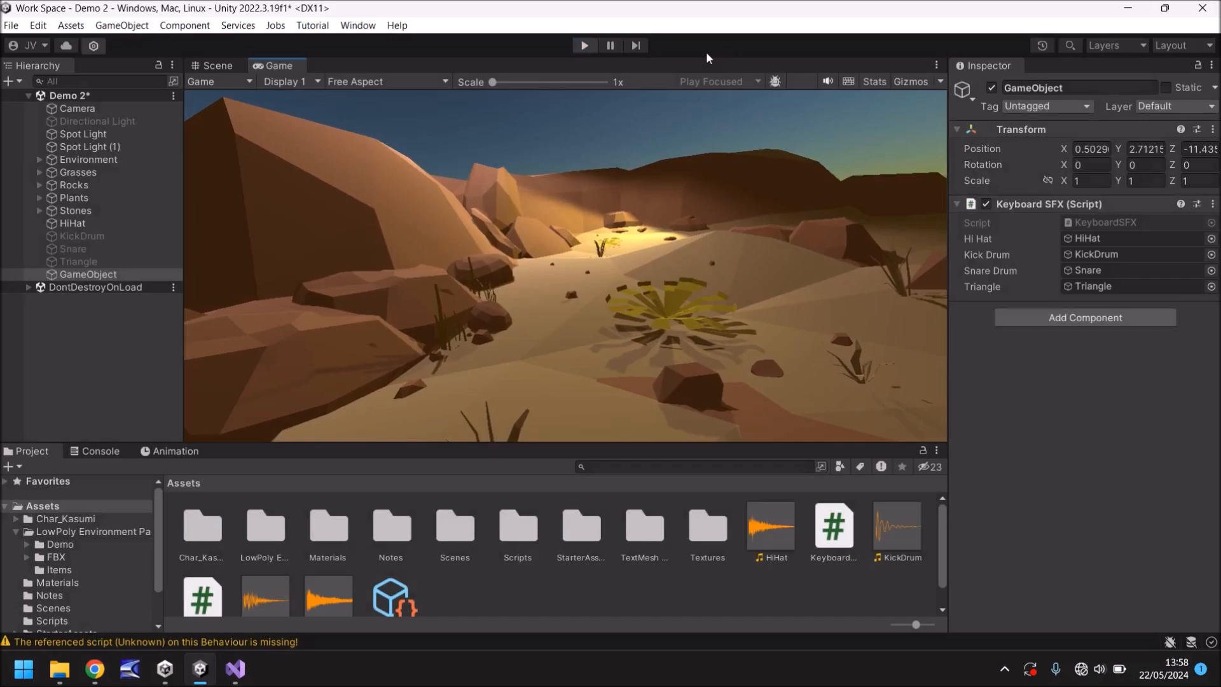
pyautogui.click(234, 669)
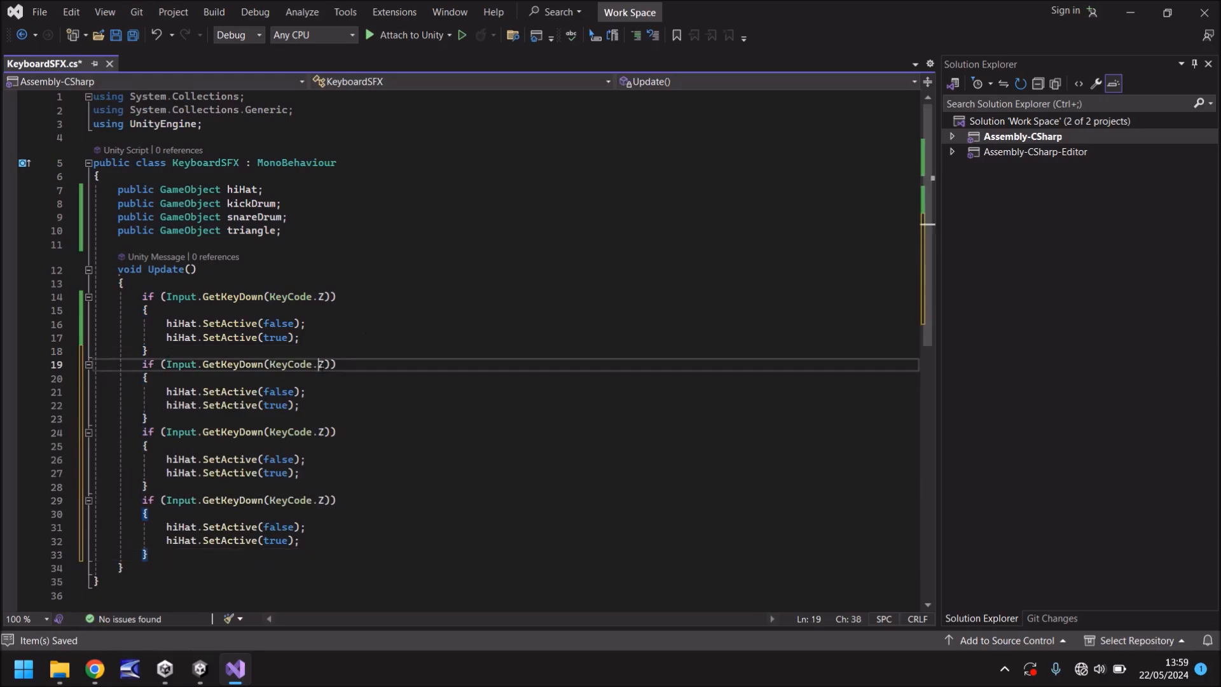
# Step: Change the copied blocks to check X, C, V and toggle kickDrum and snareDrum instead of hiHat
pyautogui.write('X')
pyautogui.click(239, 431)
pyautogui.write('C')
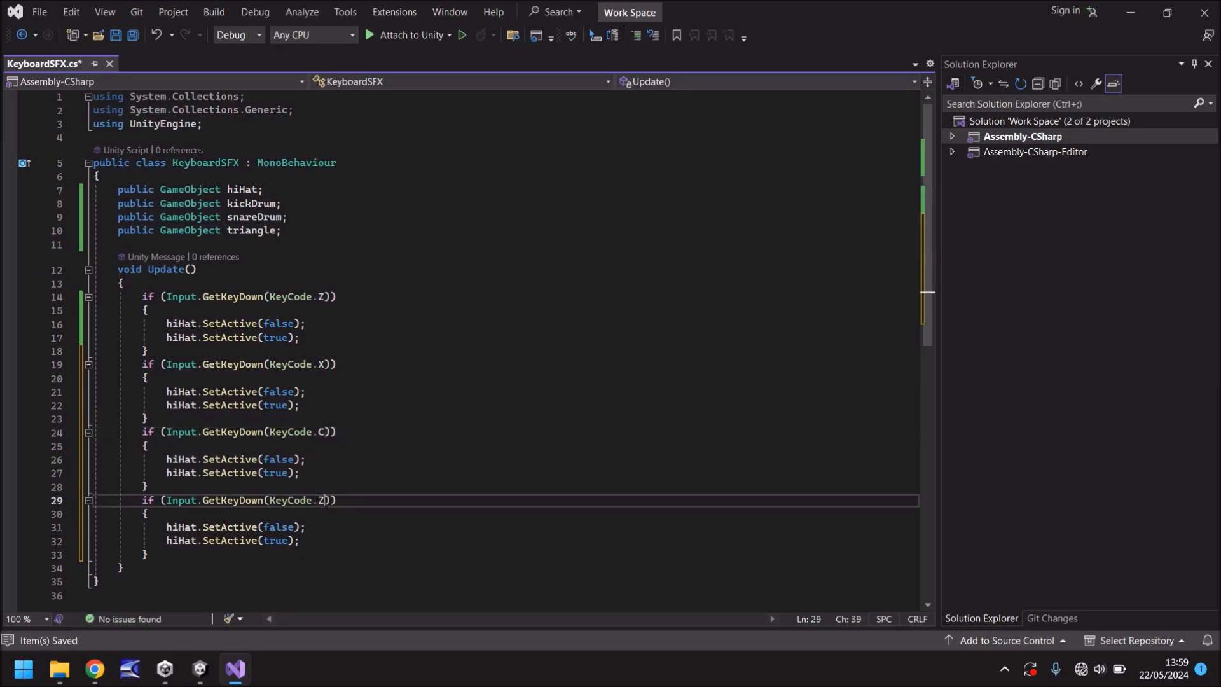
pyautogui.write('V')
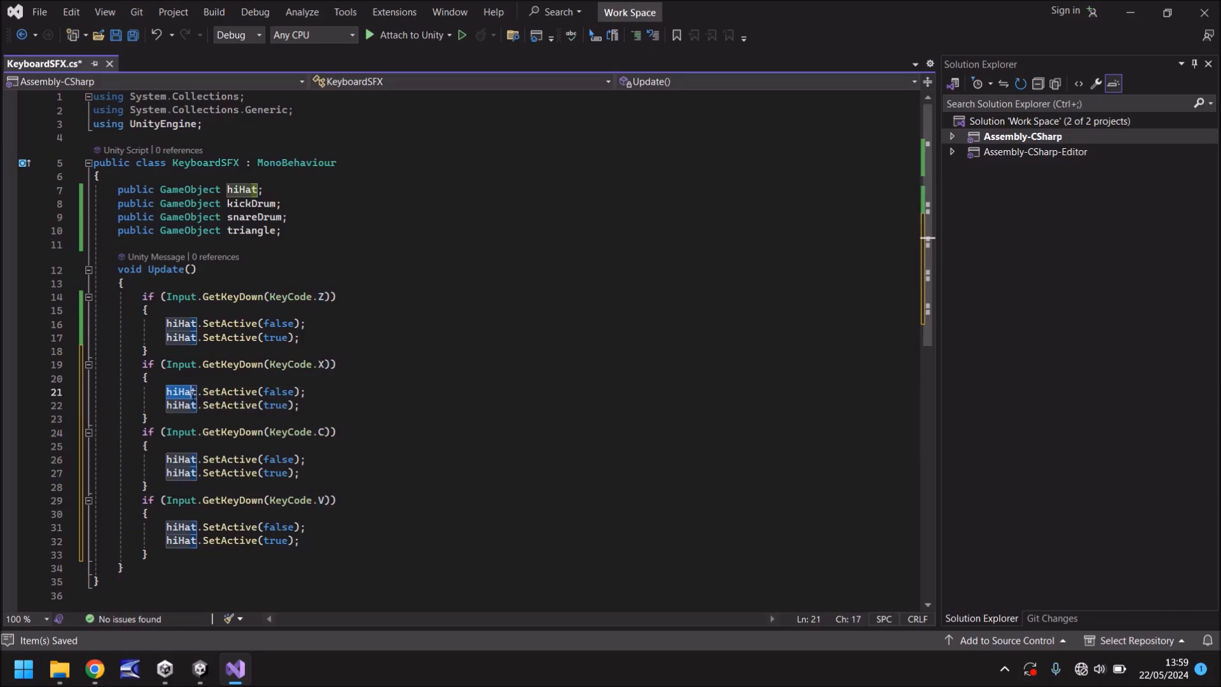
pyautogui.press('Delete')
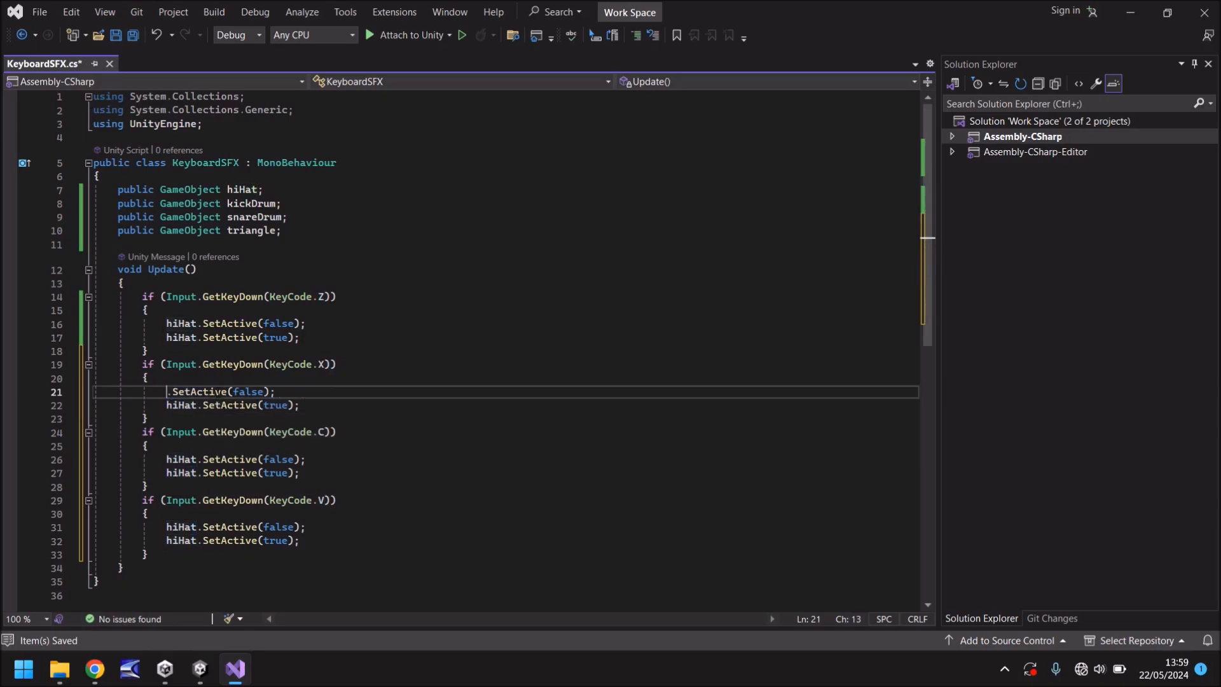
pyautogui.write('kickD')
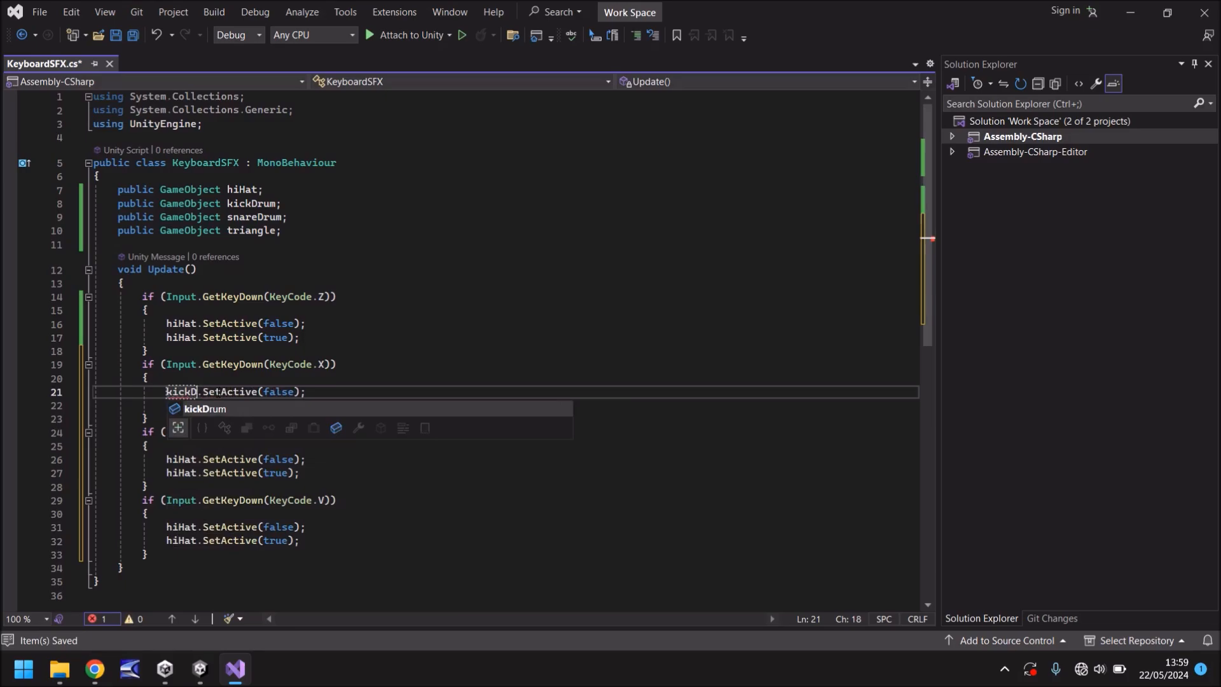
pyautogui.press('Tab')
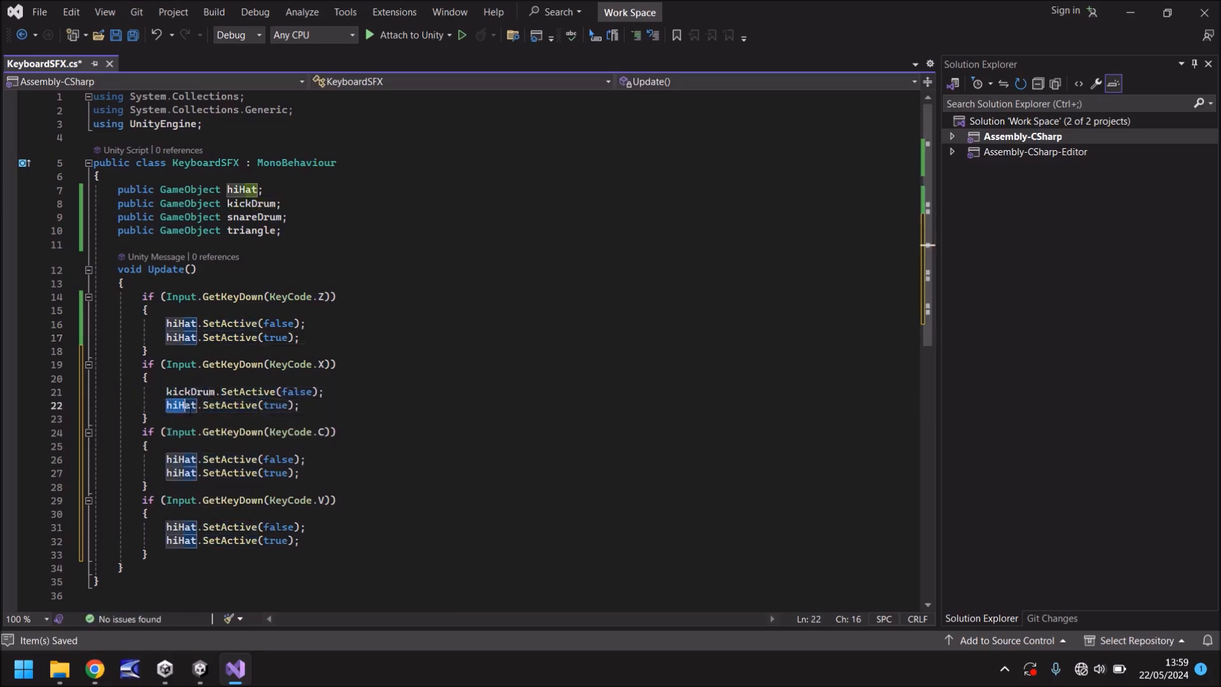
pyautogui.write('kickDrum')
pyautogui.click(539, 527)
pyautogui.write('triagle')
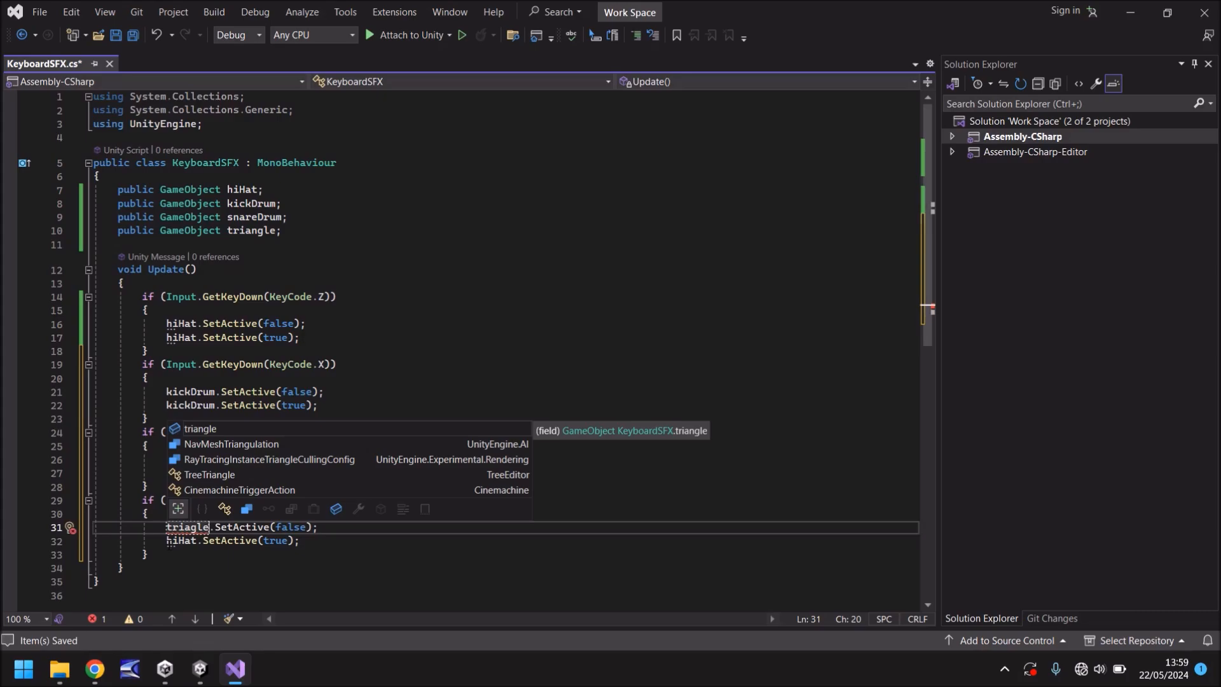
pyautogui.write('C')
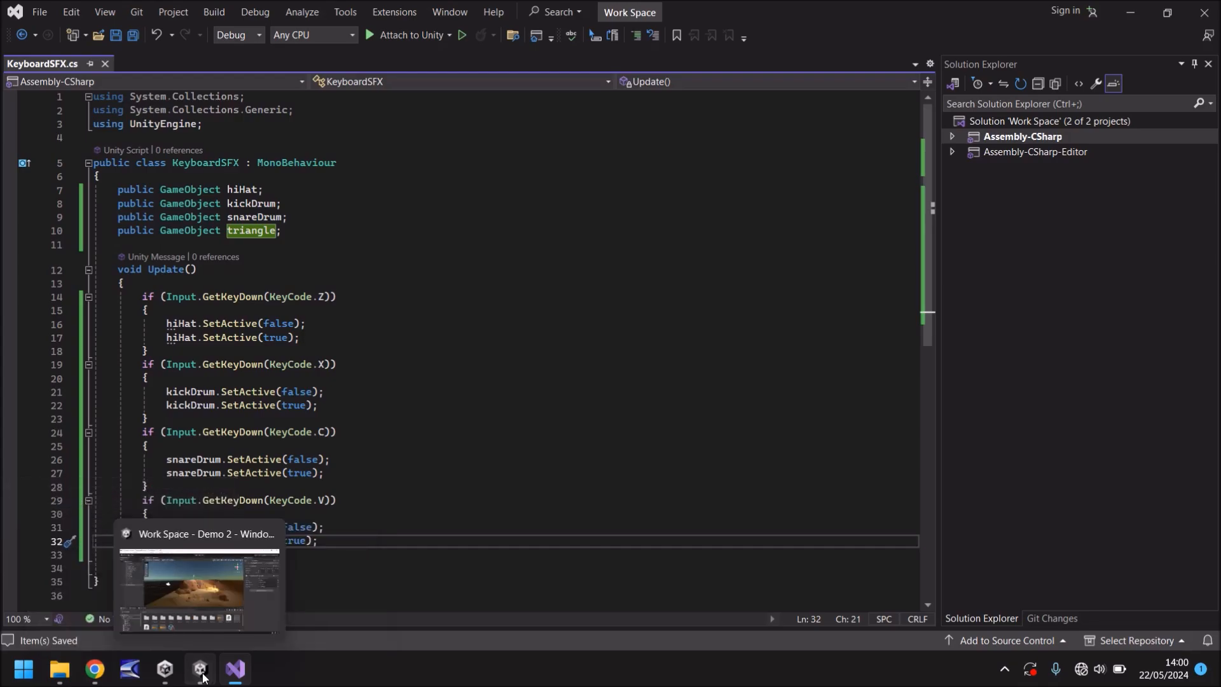
# Step: Switch to Unity, play the scene to test the Z/X/C/V drum keys, then stop
pyautogui.click(200, 668)
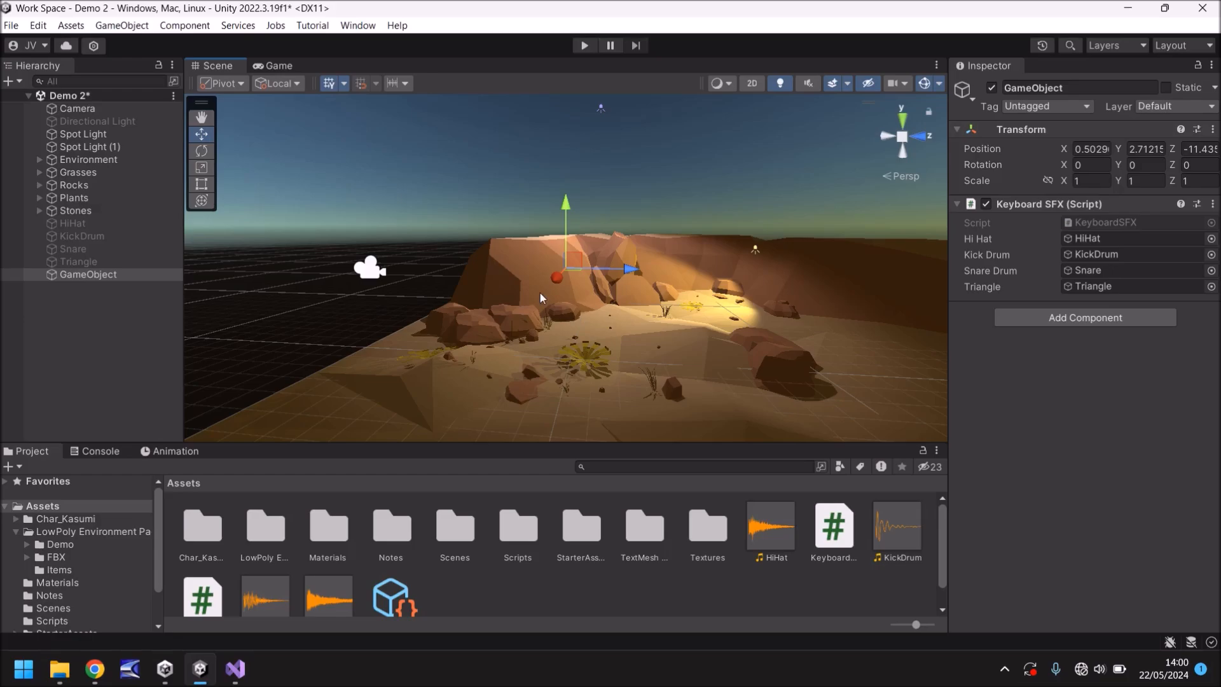
pyautogui.moveTo(537, 105)
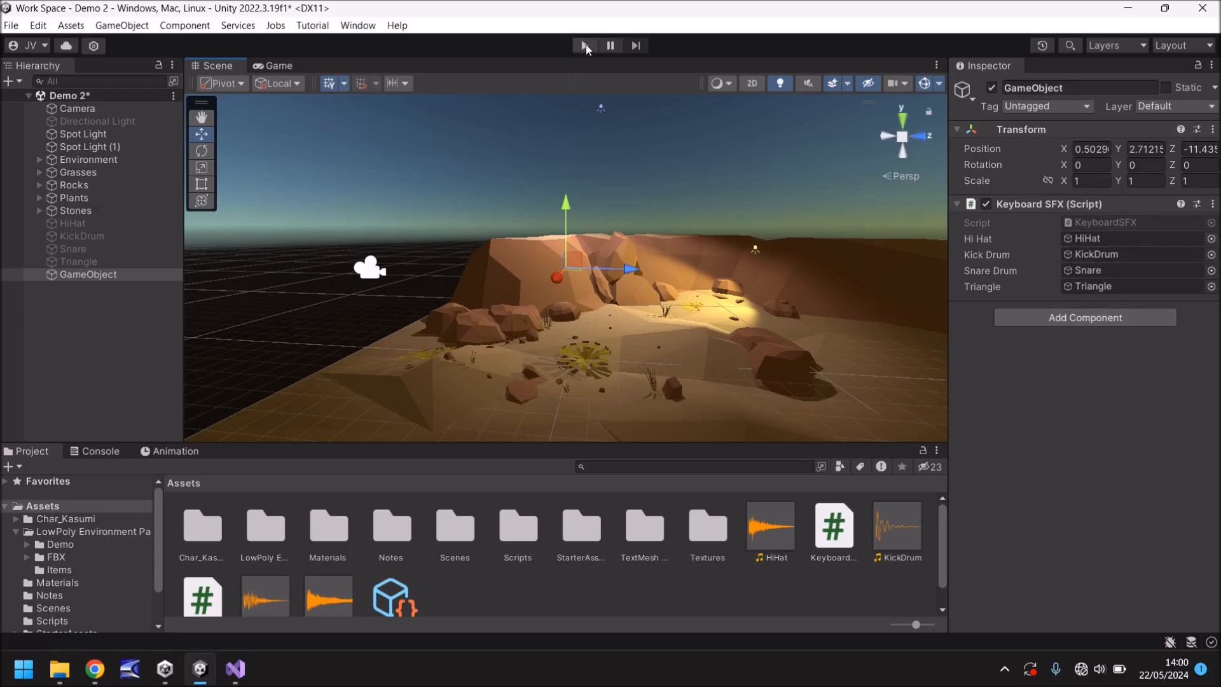
pyautogui.click(585, 46)
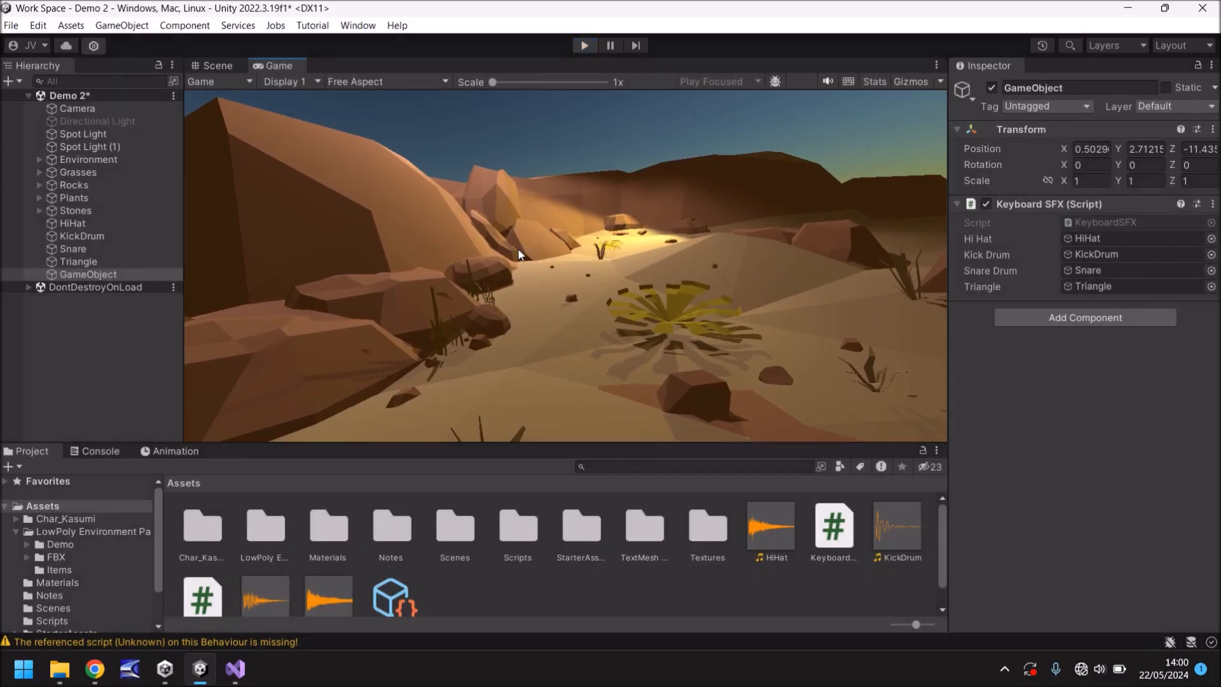
pyautogui.click(211, 65)
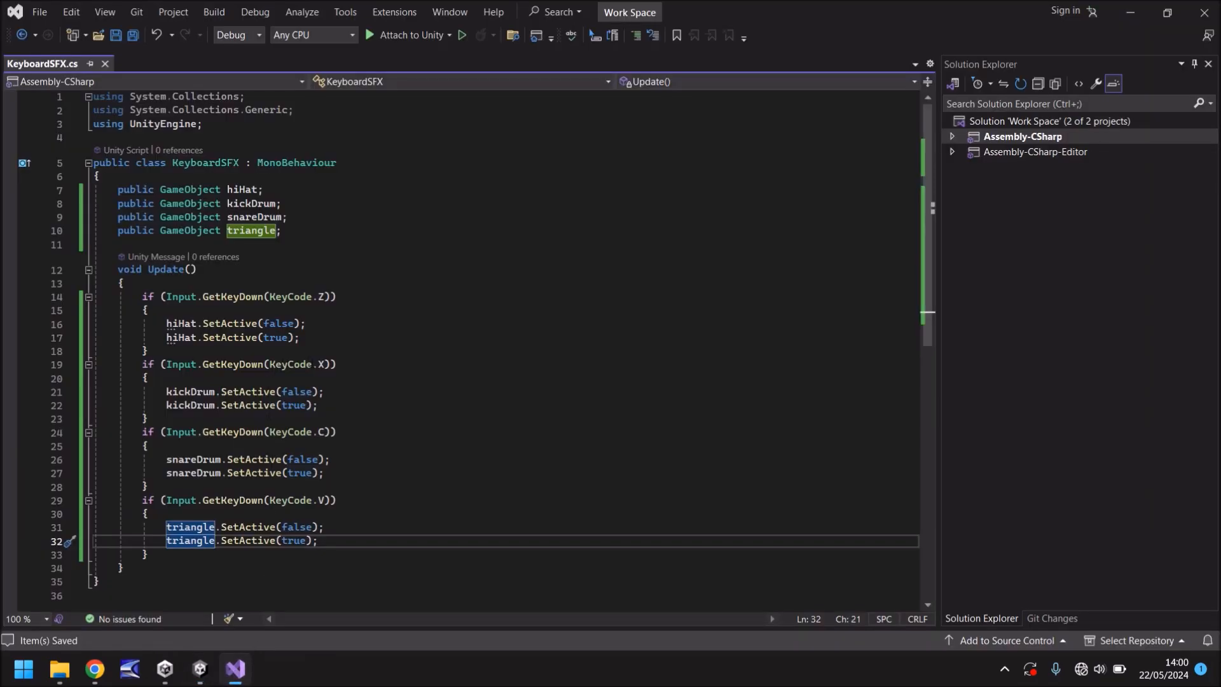
pyautogui.moveTo(324, 364)
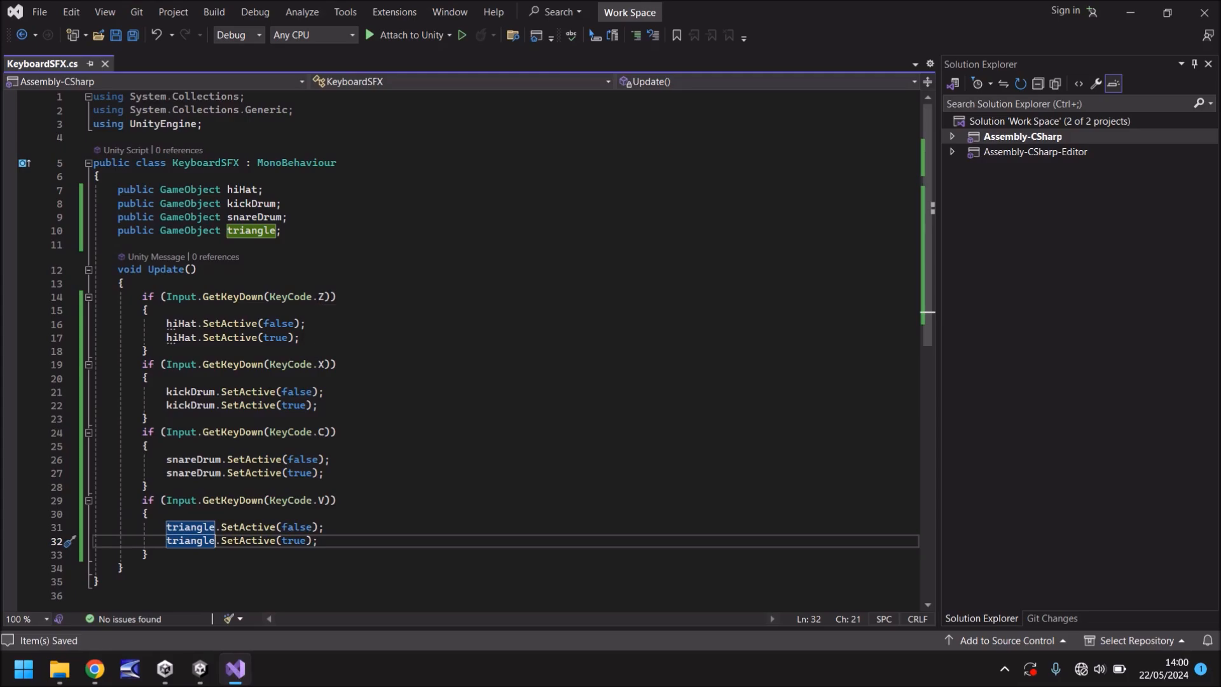
pyautogui.click(322, 297)
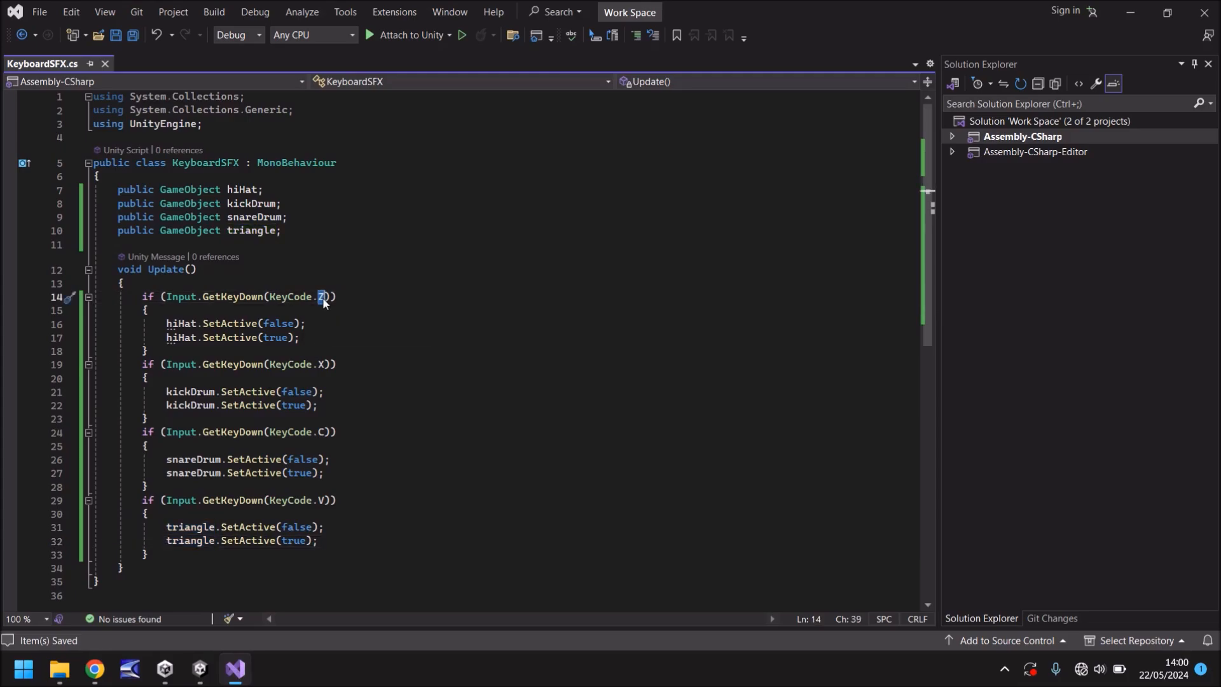